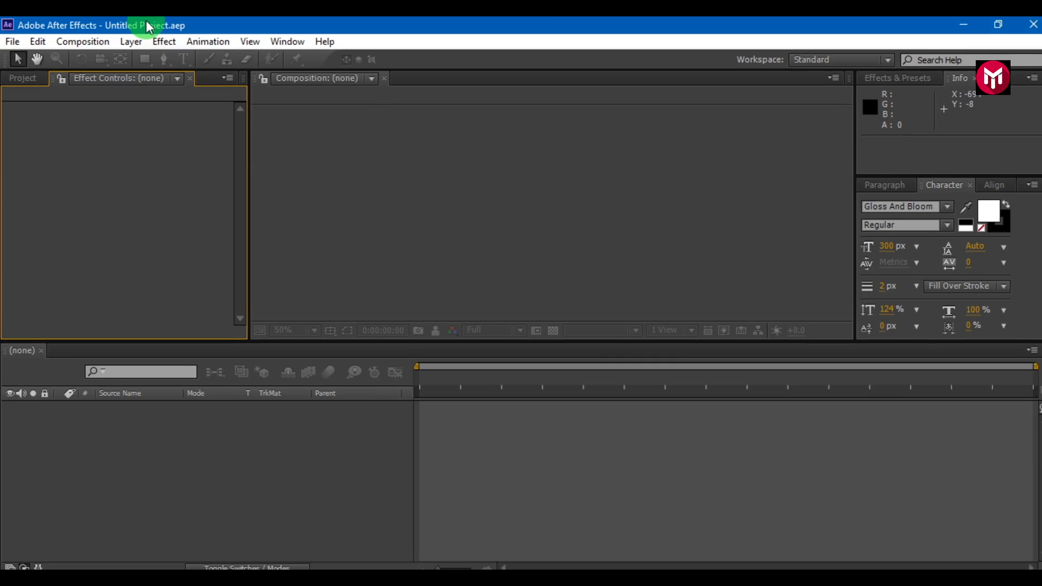
# - Create a composition named 'stroke' using HDTV 1080 24 with a 5-second duration
pyautogui.click(82, 41)
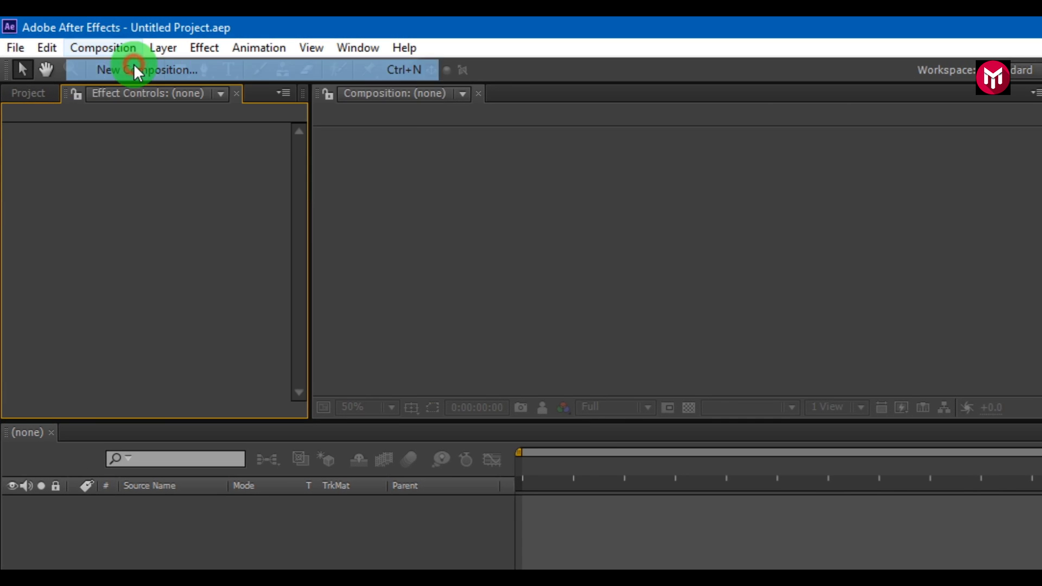
pyautogui.click(146, 69)
pyautogui.write('stroke')
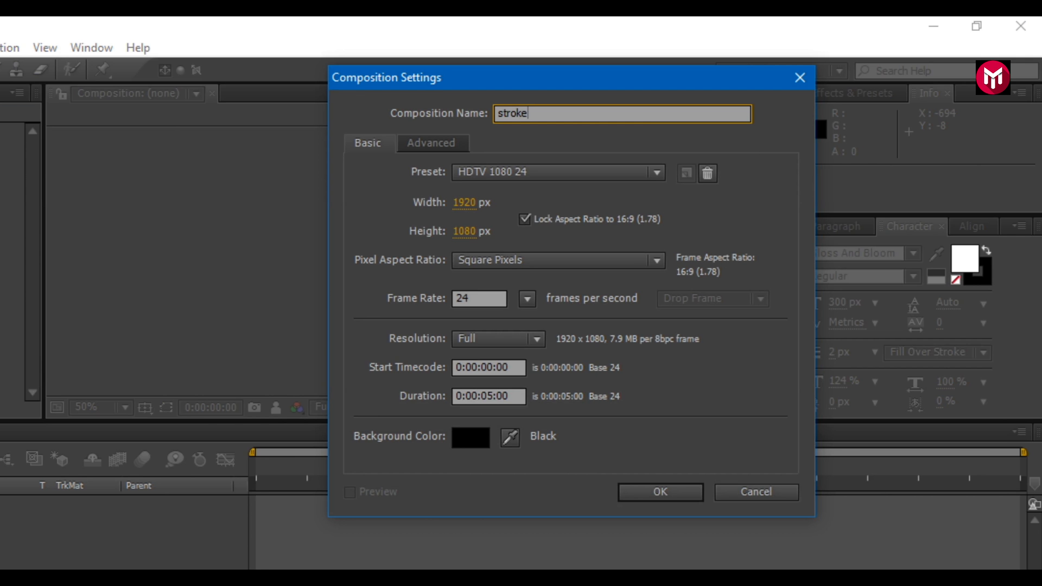
pyautogui.click(476, 299)
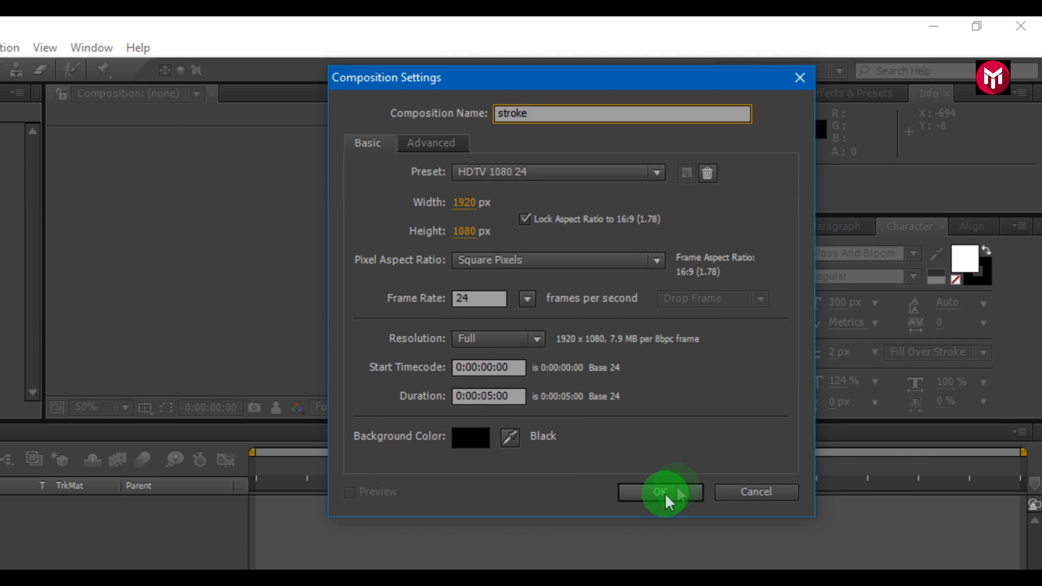
pyautogui.click(659, 492)
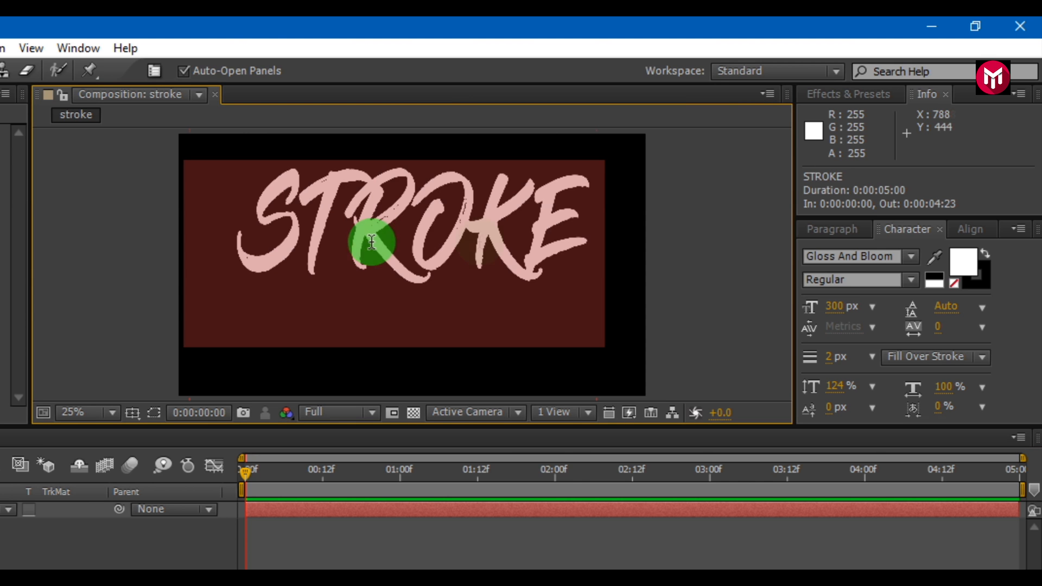
# - Restyle the STROKE text in the bold, blocky IDroid font
pyautogui.click(854, 257)
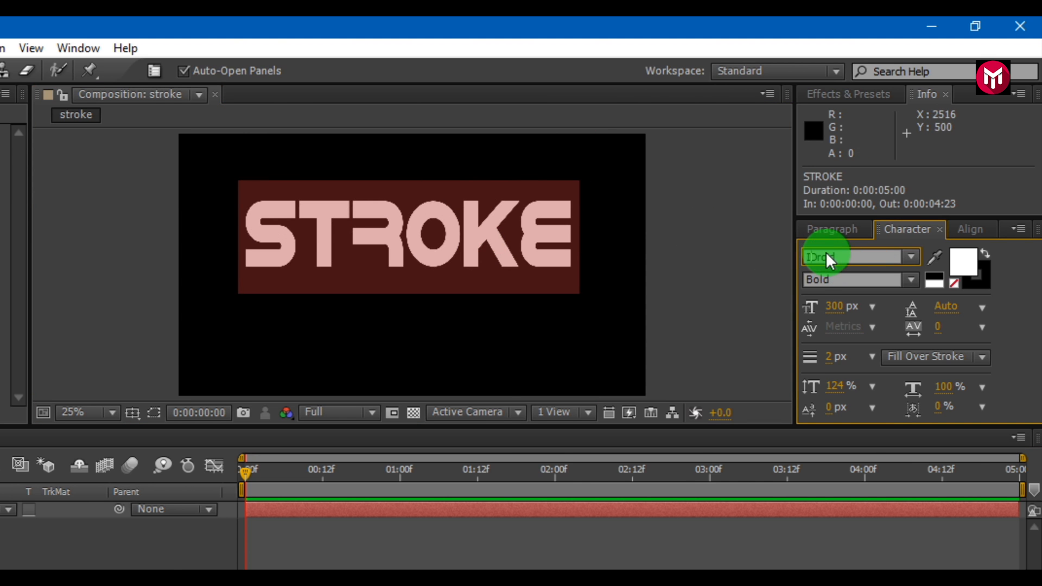
pyautogui.click(854, 257)
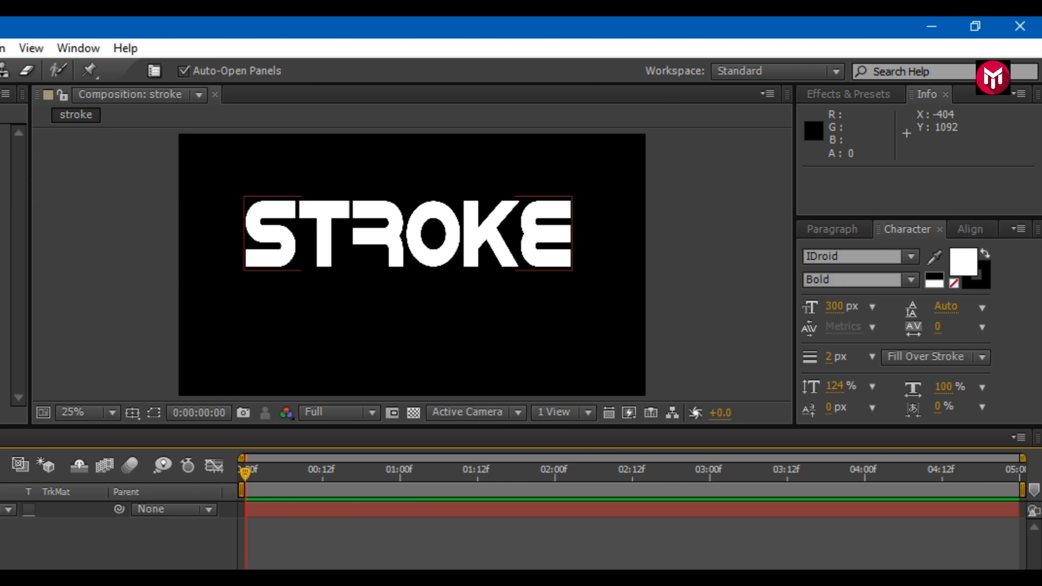
pyautogui.click(971, 229)
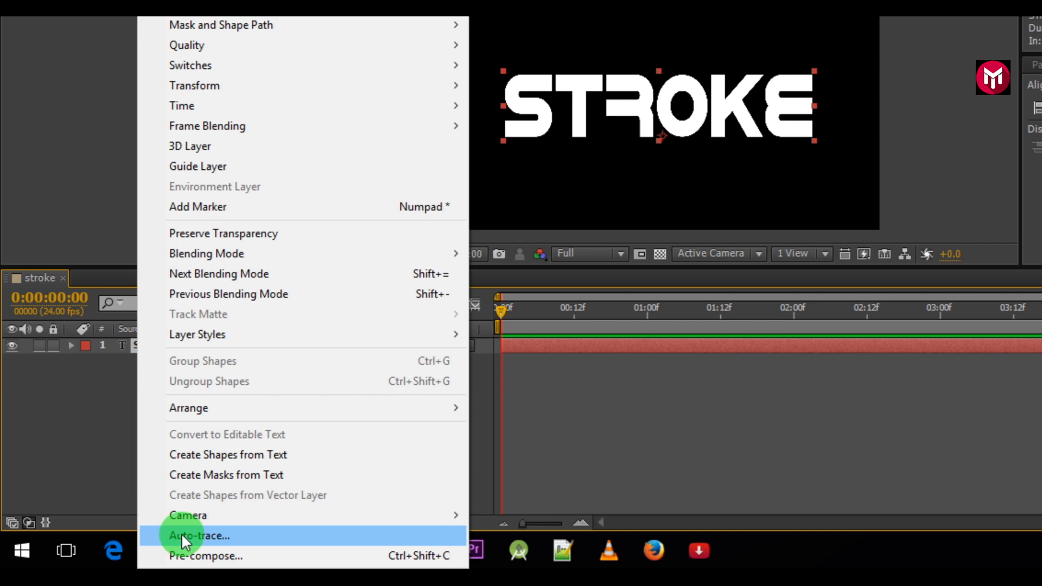
# - Auto-trace the STROKE text layer into letter masks and hide the traced layer
pyautogui.click(198, 536)
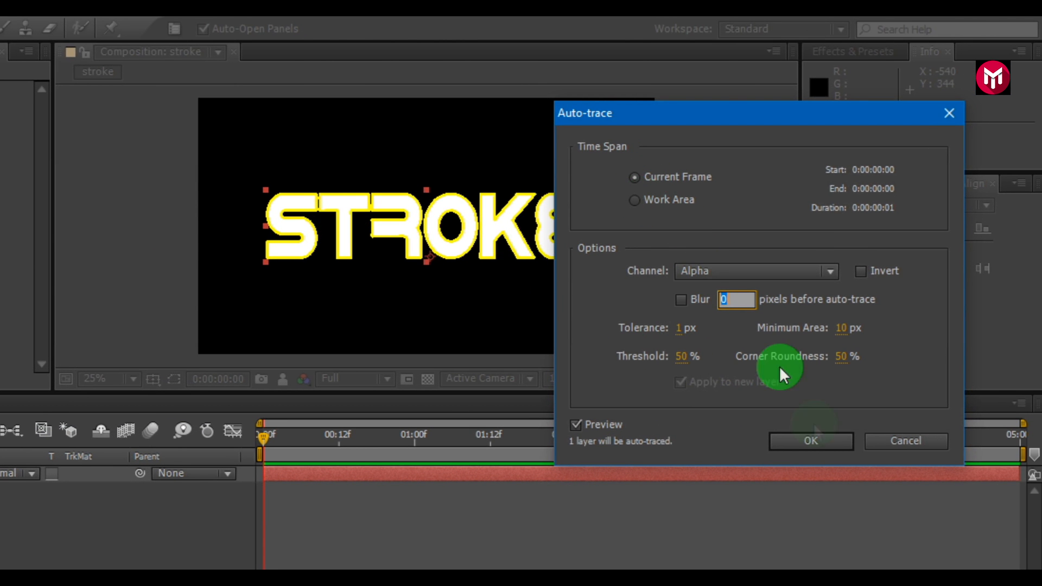
pyautogui.click(811, 441)
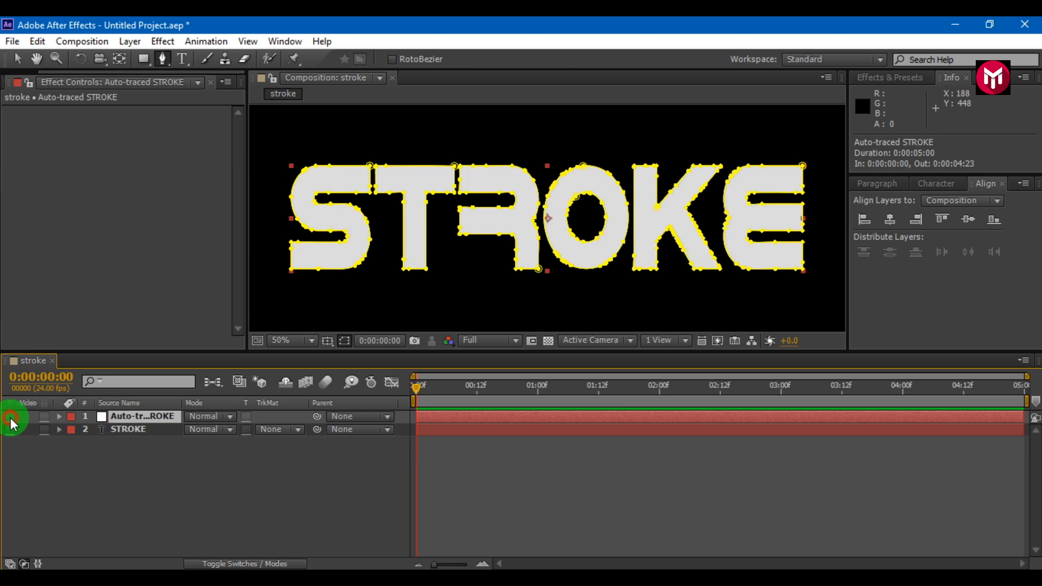
pyautogui.click(9, 416)
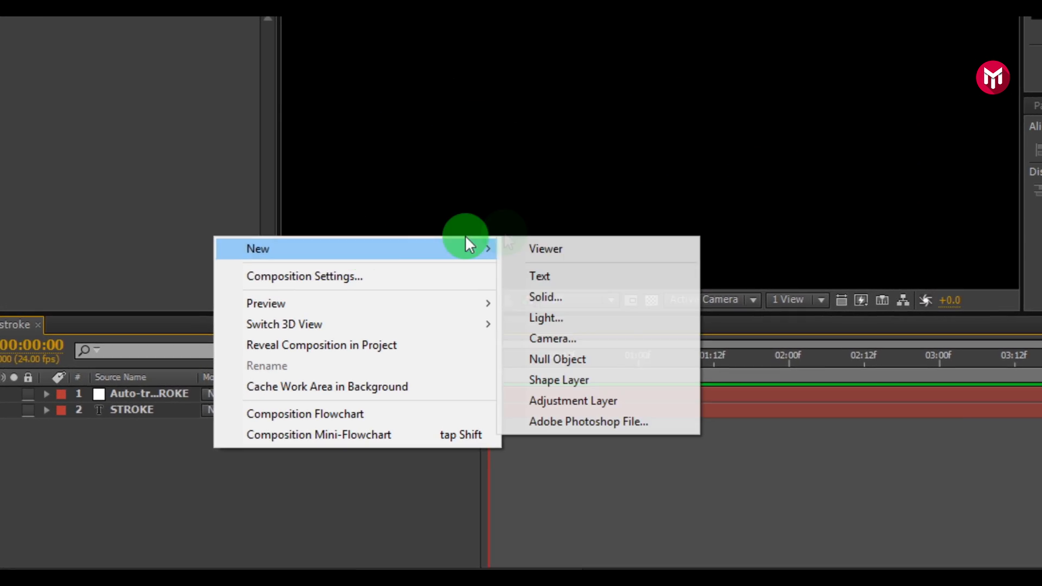
# - Add a 'particles' solid with Trapcode Particular and move ahead in time to see particles
pyautogui.click(545, 297)
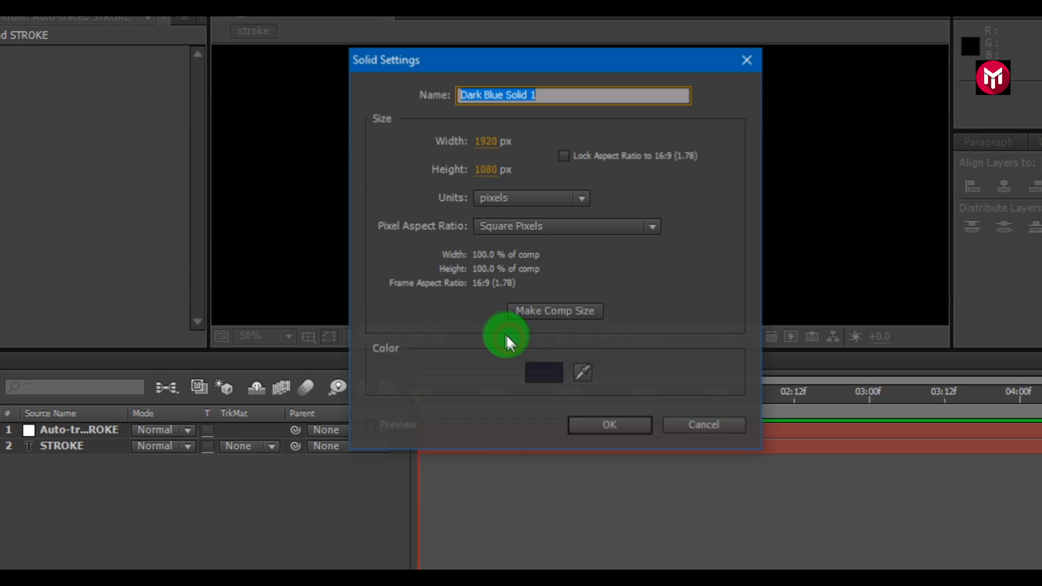
pyautogui.write('part')
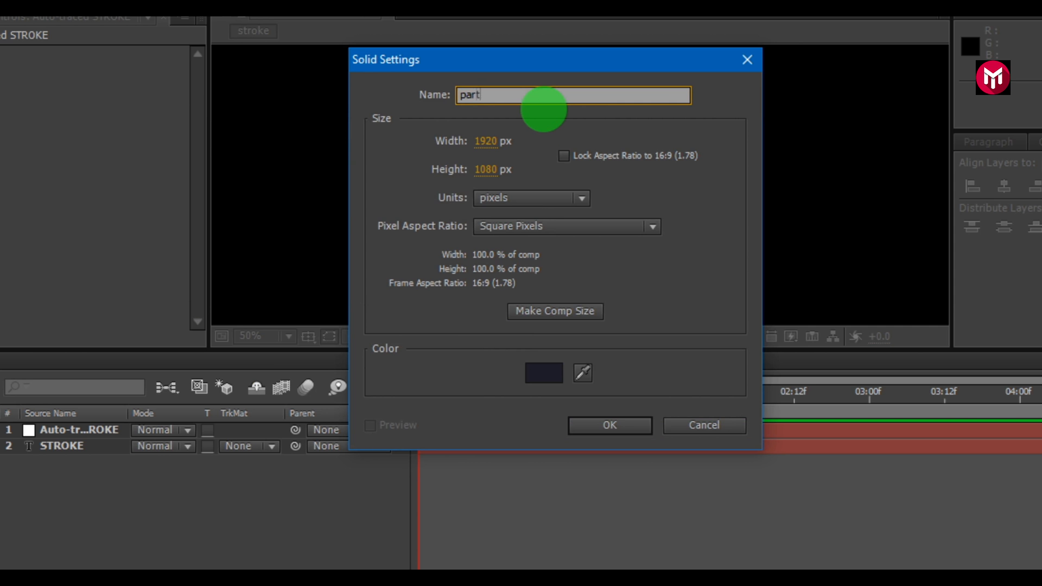
pyautogui.click(608, 425)
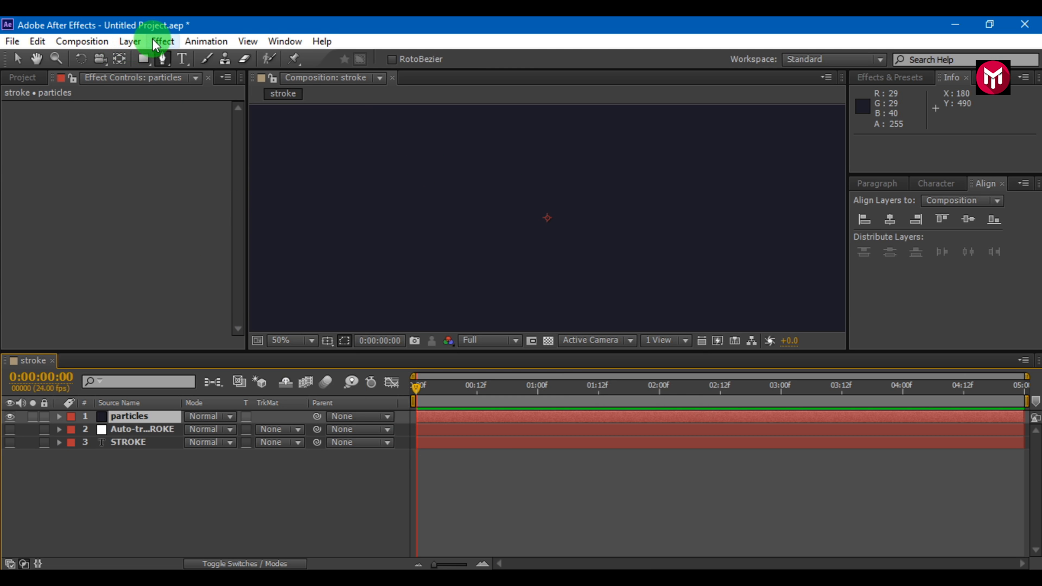
pyautogui.click(162, 41)
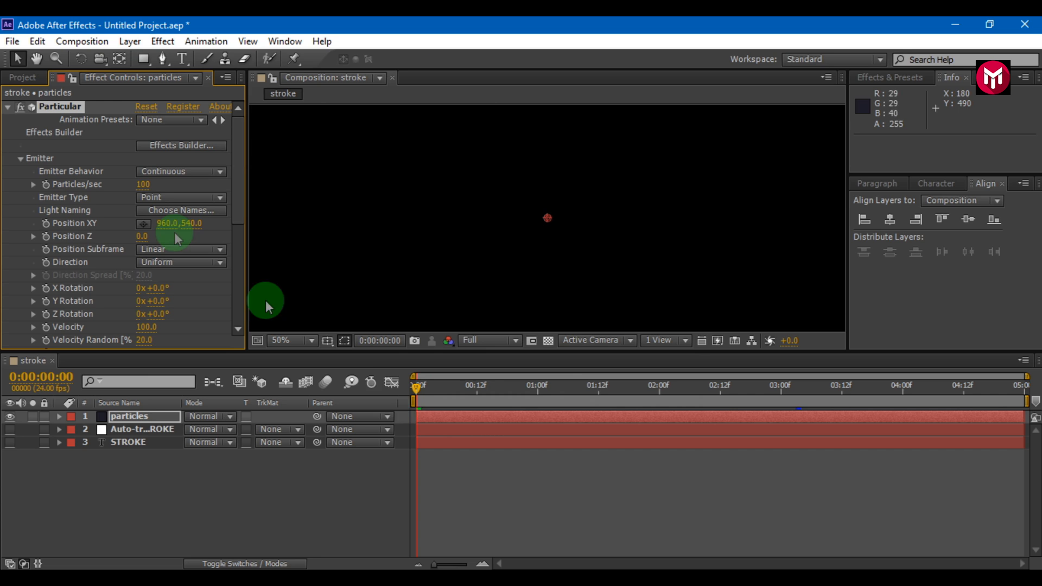
pyautogui.click(663, 392)
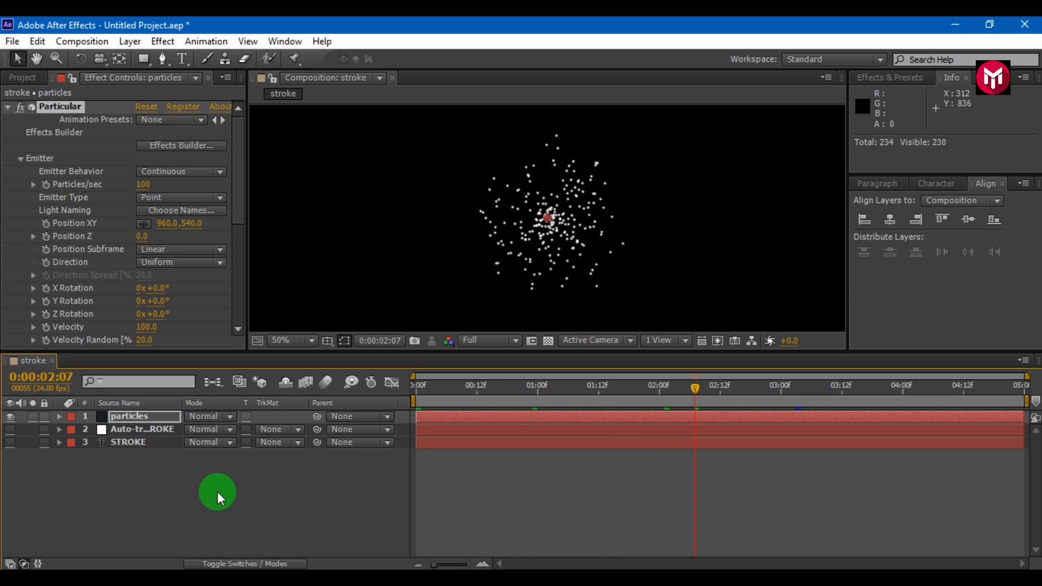
pyautogui.moveTo(210, 497)
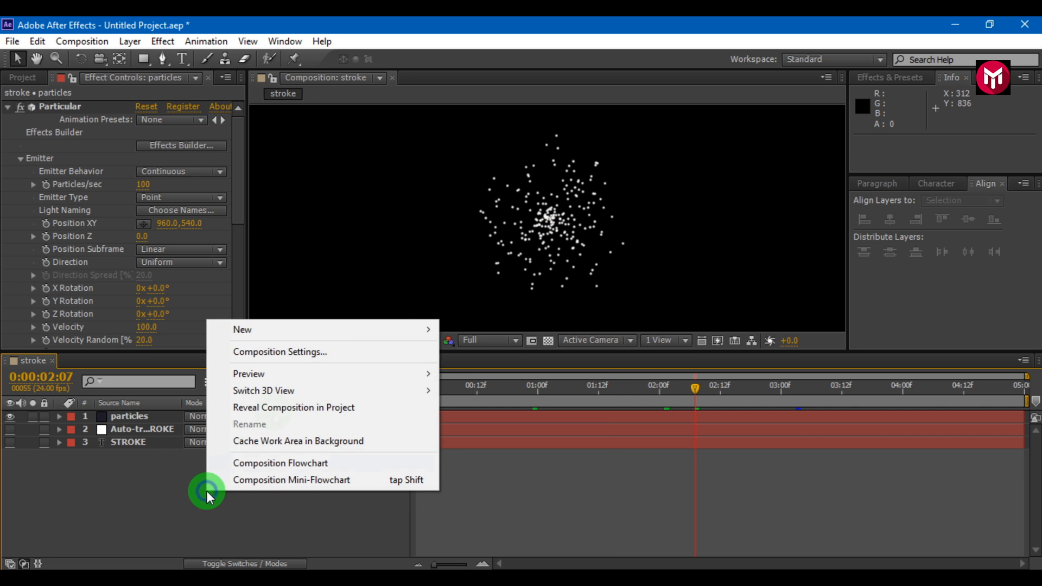
pyautogui.moveTo(243, 330)
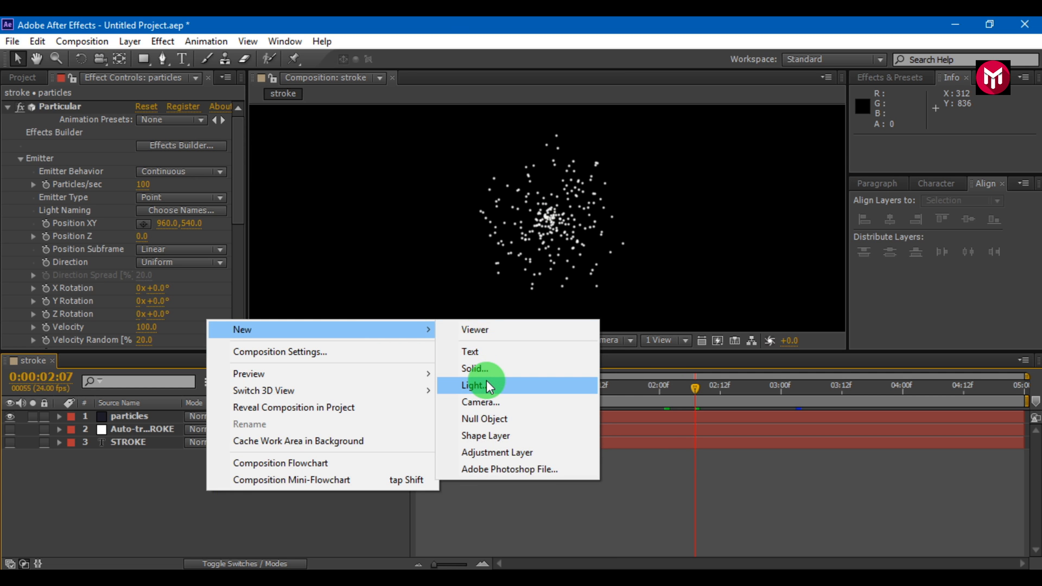
# - Add a white point light named 'Emitter' to the composition
pyautogui.click(473, 385)
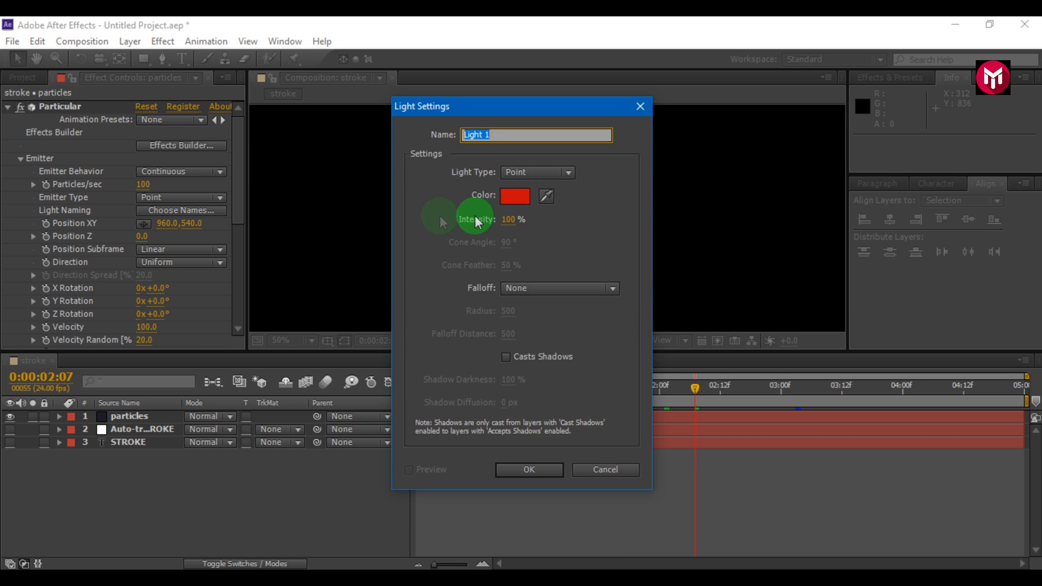
pyautogui.click(514, 196)
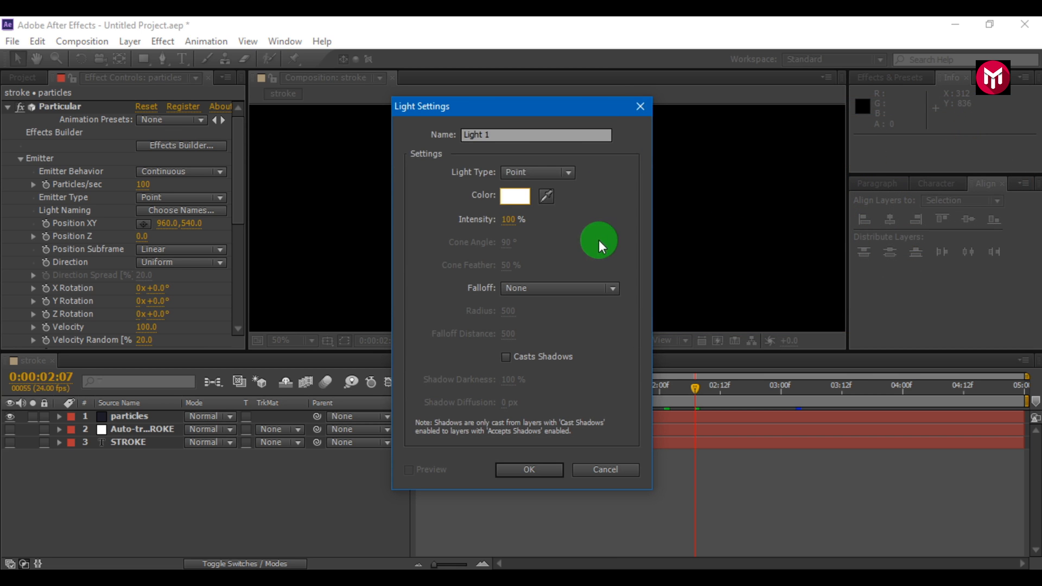
pyautogui.click(537, 172)
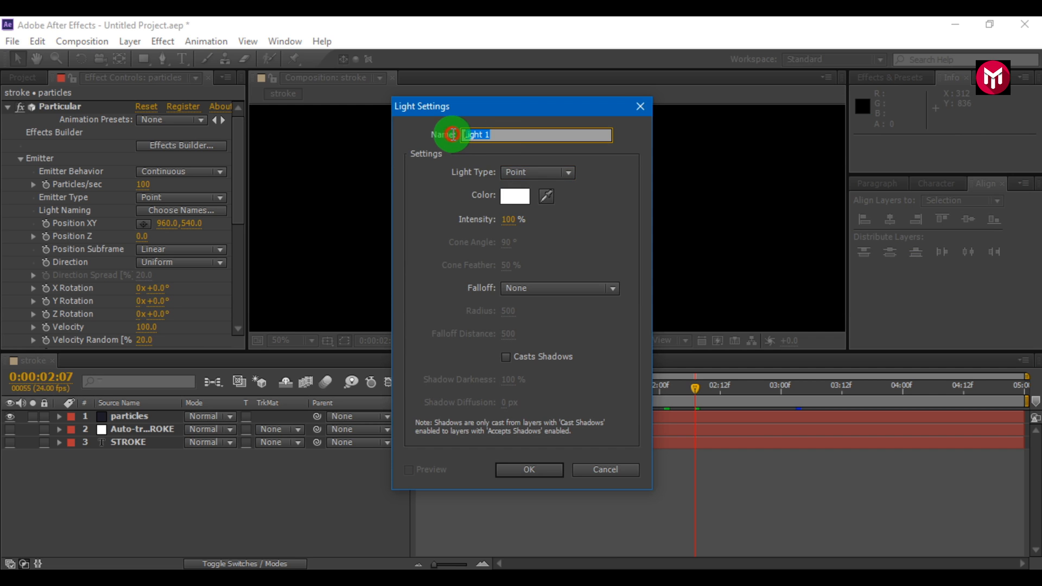
pyautogui.write('Emitter')
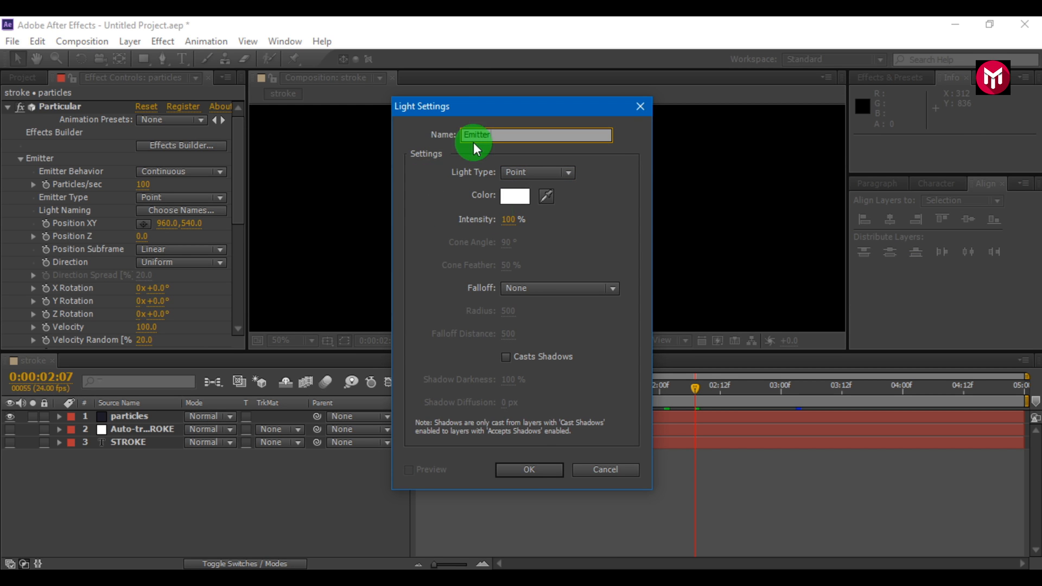
pyautogui.click(528, 470)
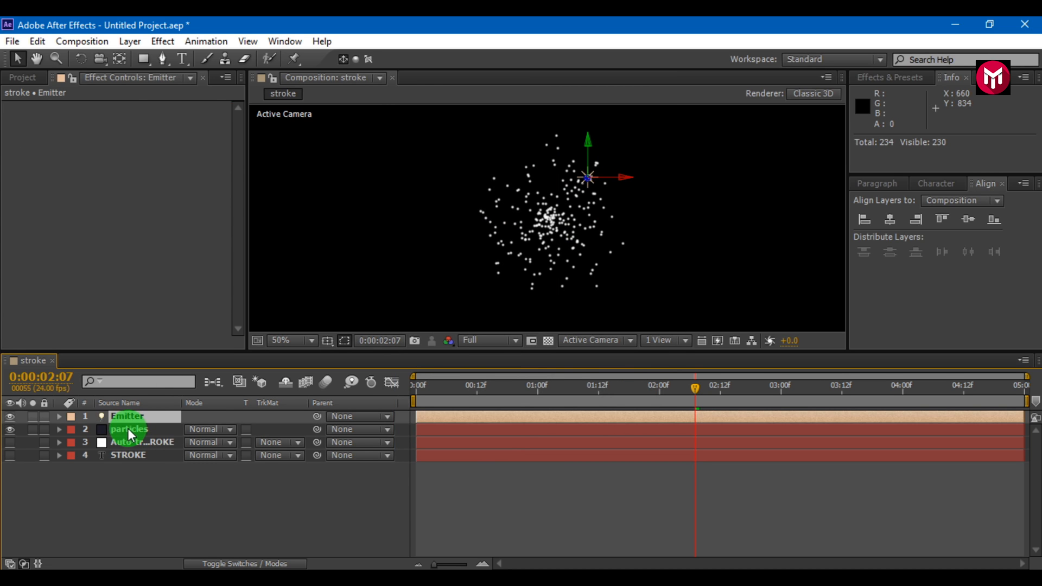
# - Set Particular's Emitter Type to Light(s), then select the Auto-traced layer
pyautogui.doubleClick(130, 429)
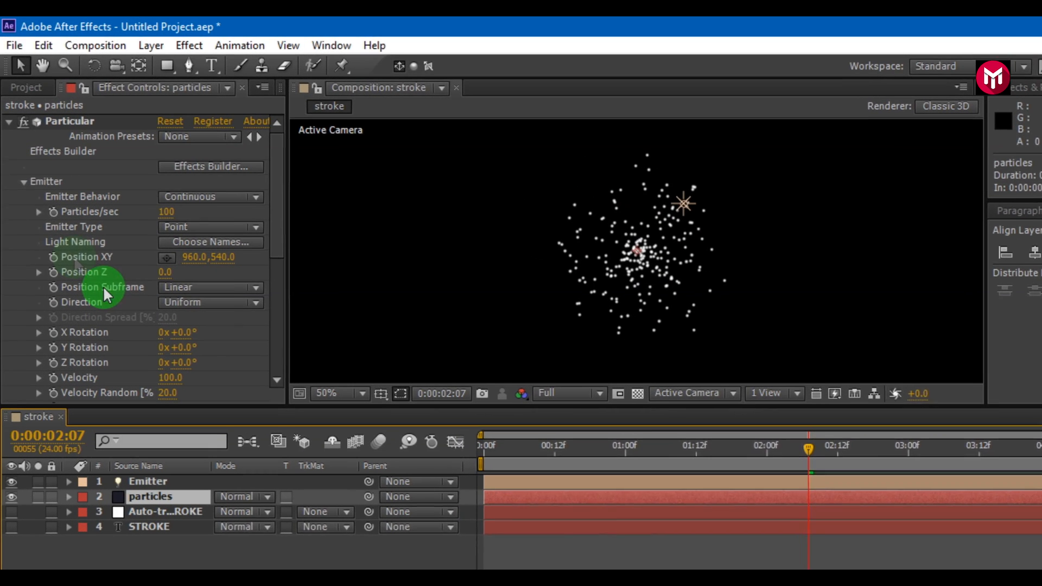
pyautogui.click(210, 229)
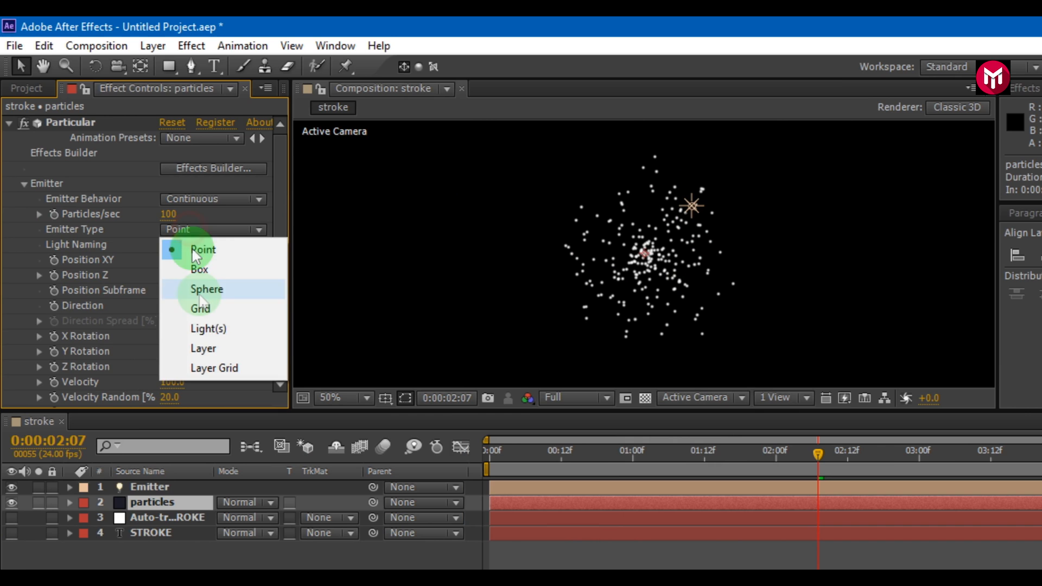
pyautogui.click(208, 329)
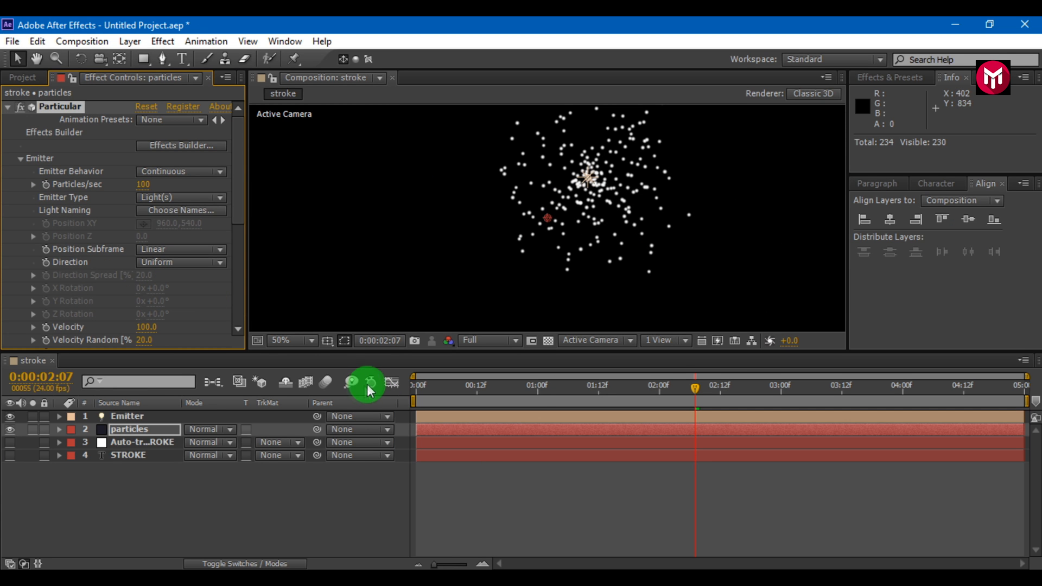
pyautogui.click(143, 442)
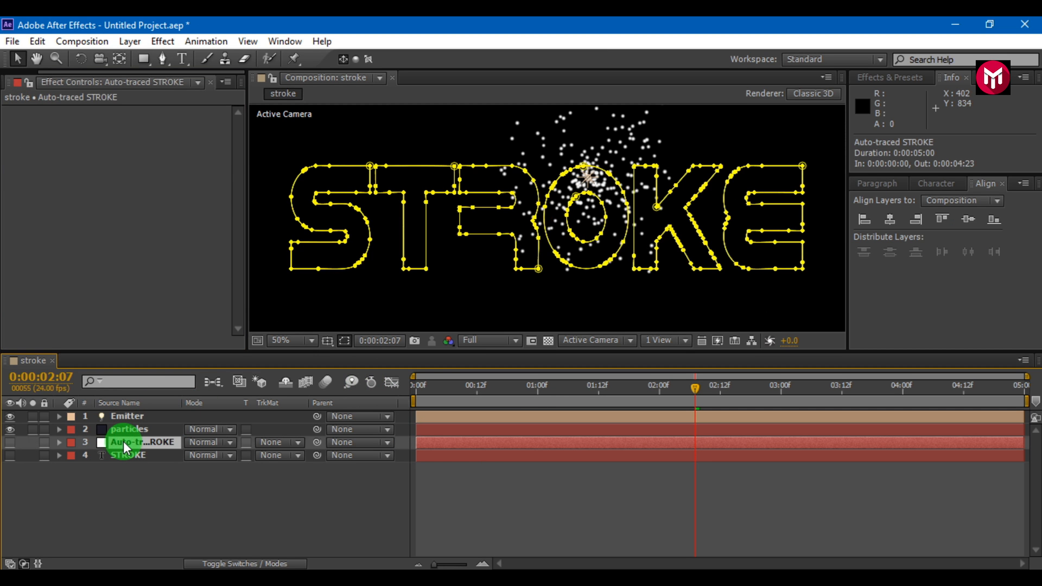
# - Expand the Auto-traced layer's masks and pick Mask 1's S outline path for copying
pyautogui.click(59, 444)
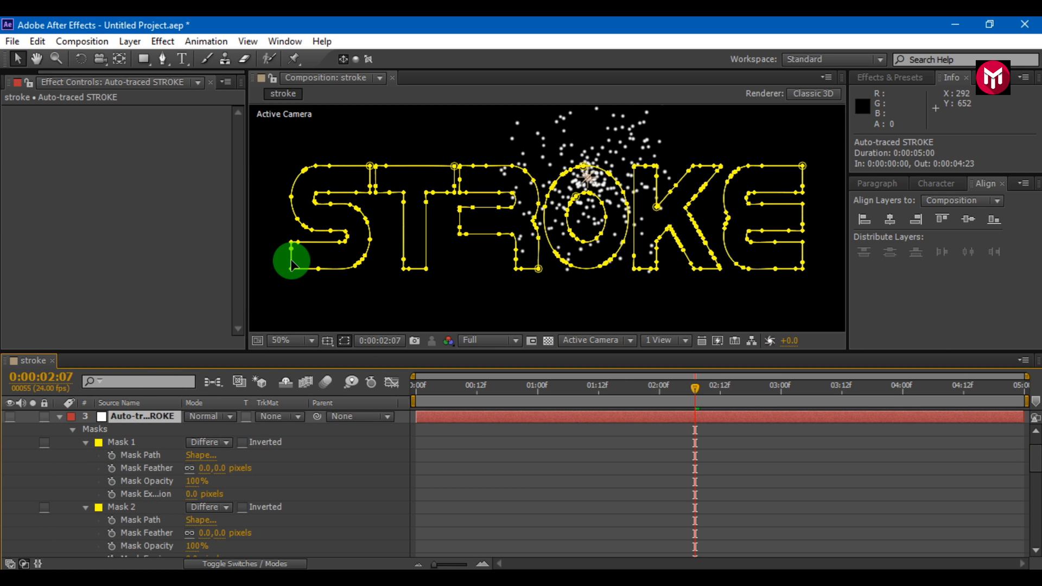
pyautogui.click(120, 442)
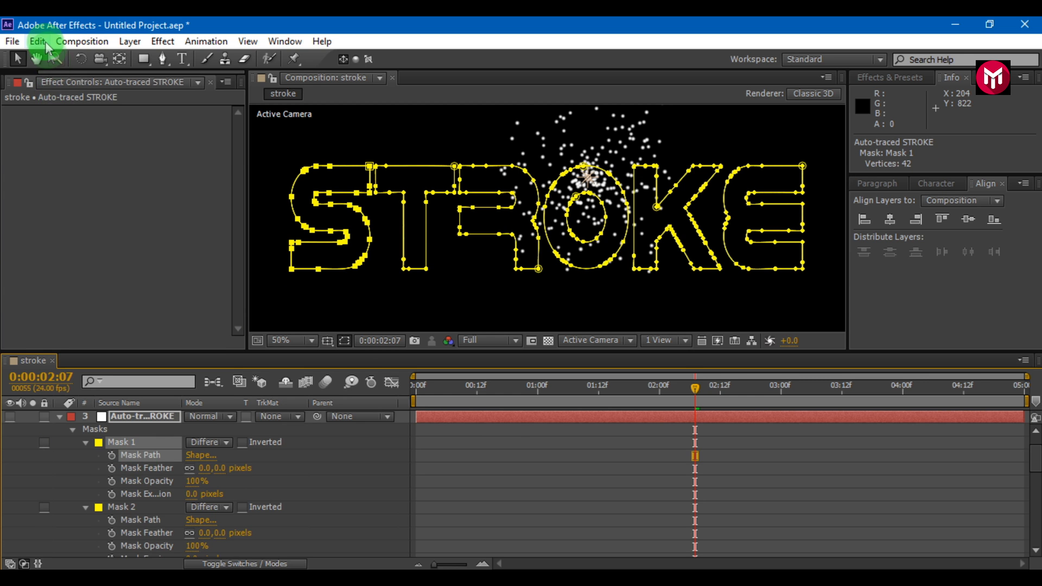
pyautogui.click(37, 40)
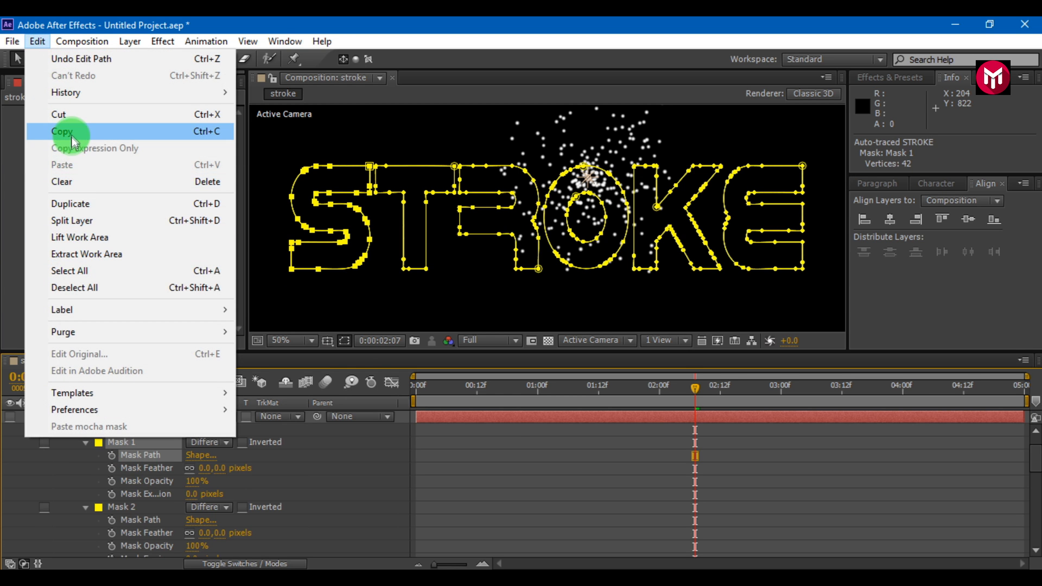
# - Paste the S mask path into the Emitter's Position, with keyframes starting at 0:00
pyautogui.click(61, 131)
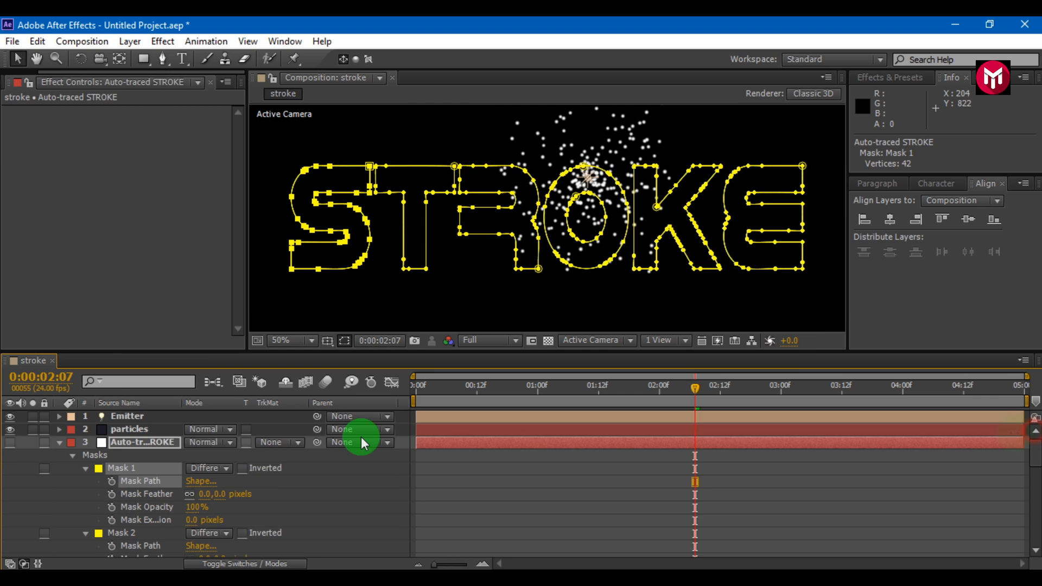
pyautogui.click(126, 416)
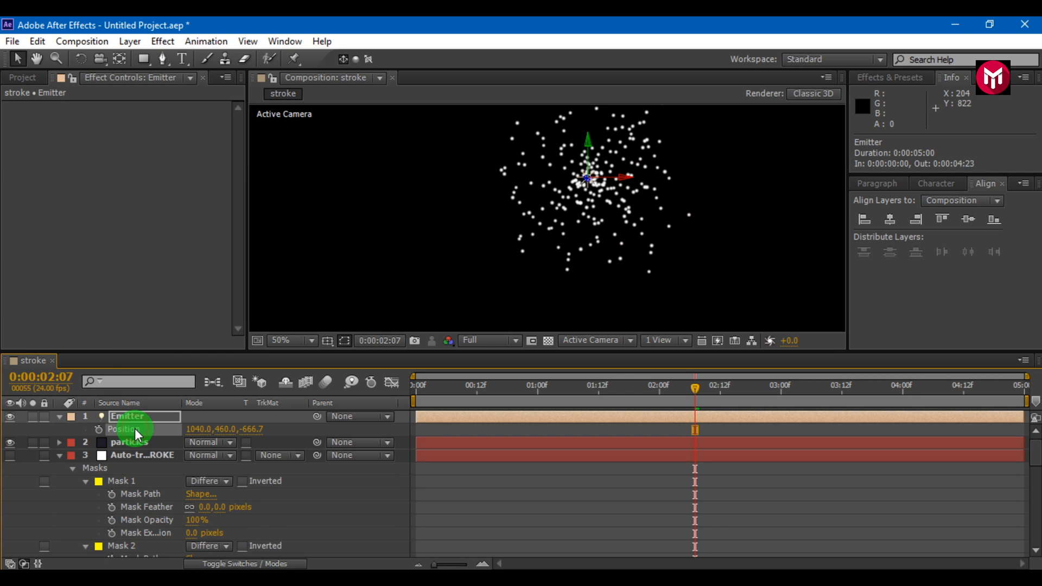
pyautogui.click(36, 41)
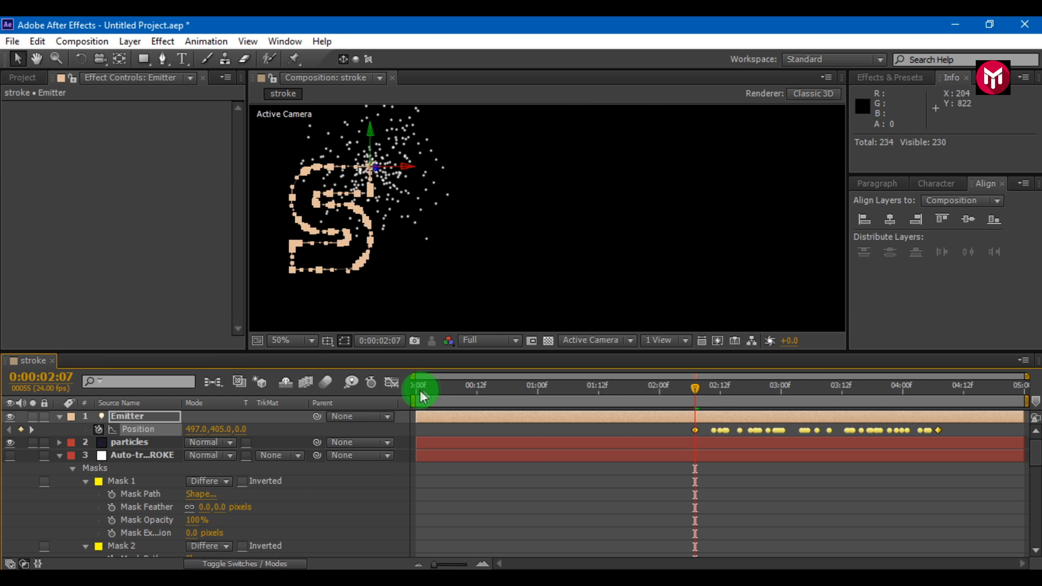
pyautogui.moveTo(425, 396)
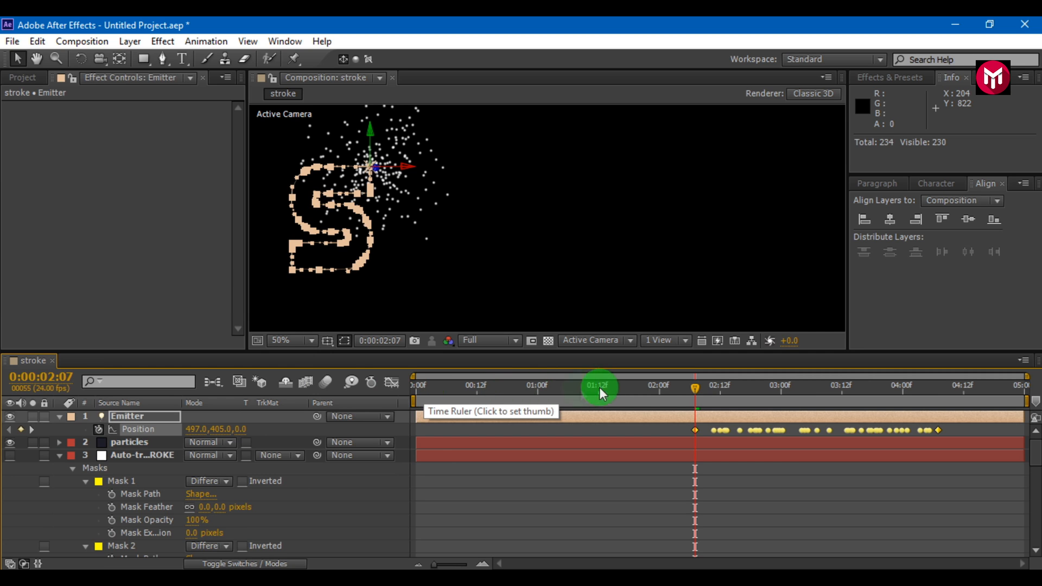
pyautogui.click(683, 385)
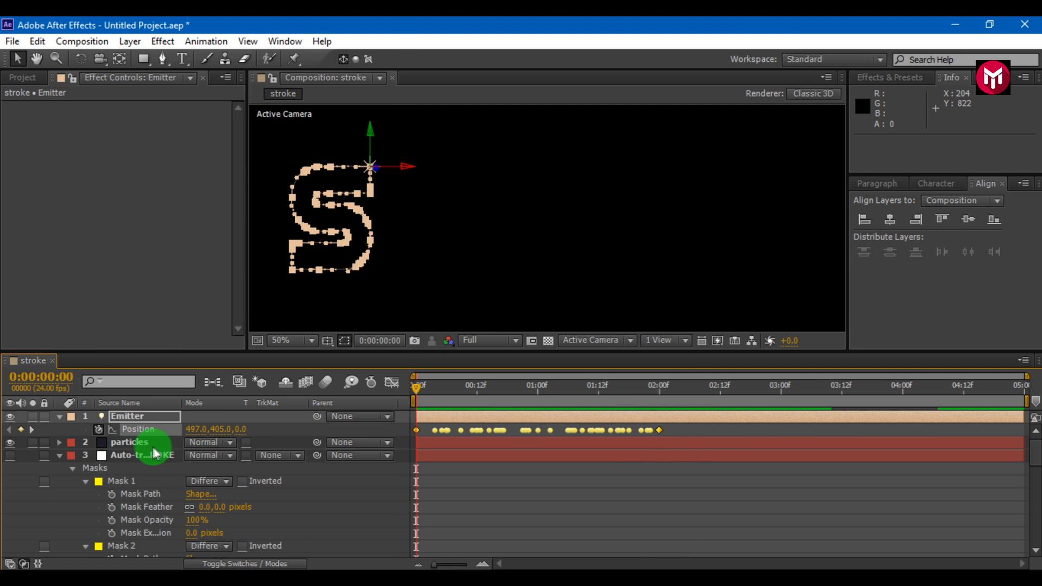
# - Set Particular's velocity and emitter size to 0, emission to 300 particles/sec, and adjust Position Subframe
pyautogui.click(130, 442)
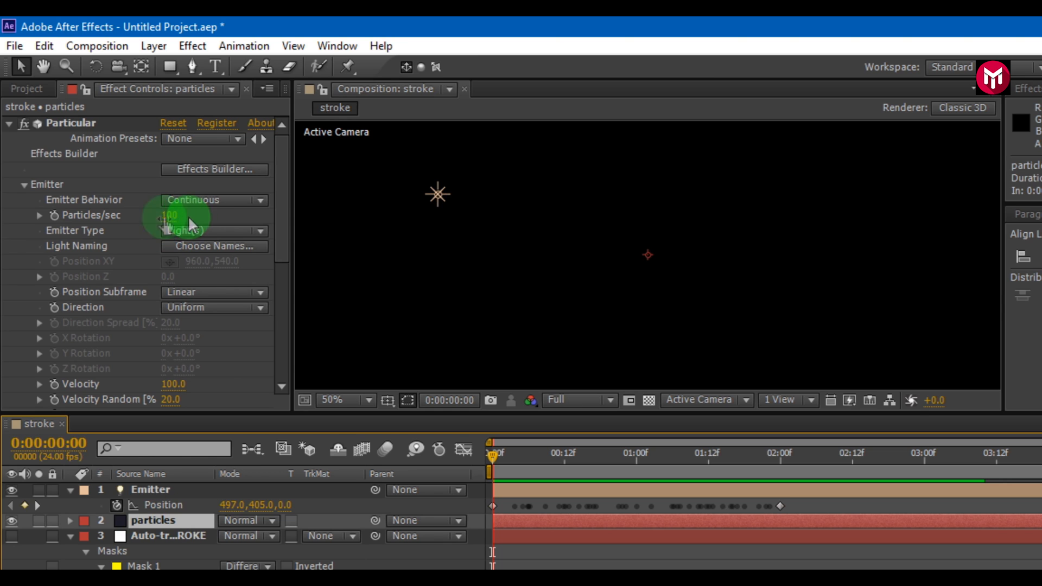
pyautogui.scroll(-3)
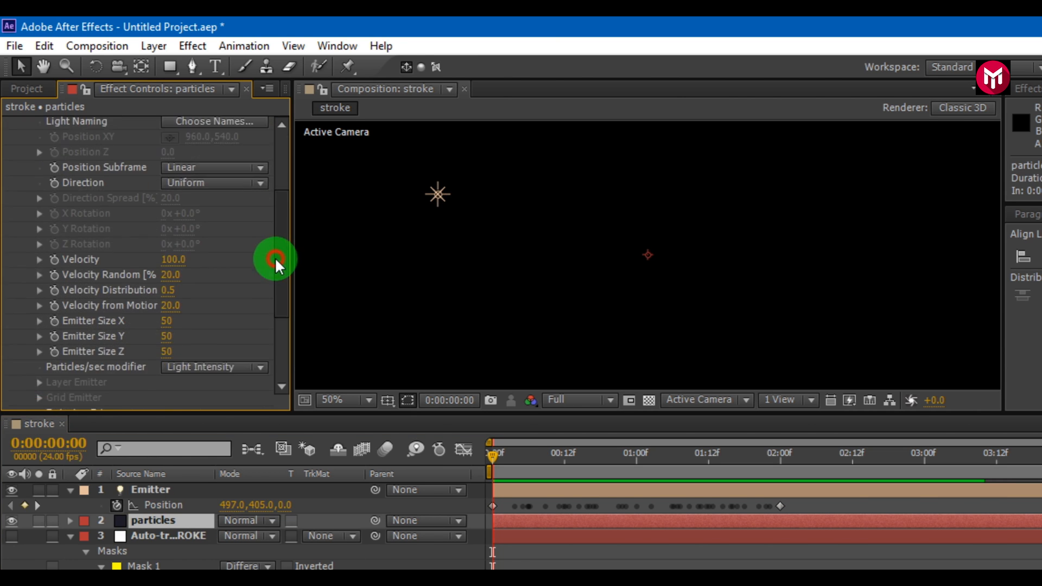
pyautogui.click(609, 459)
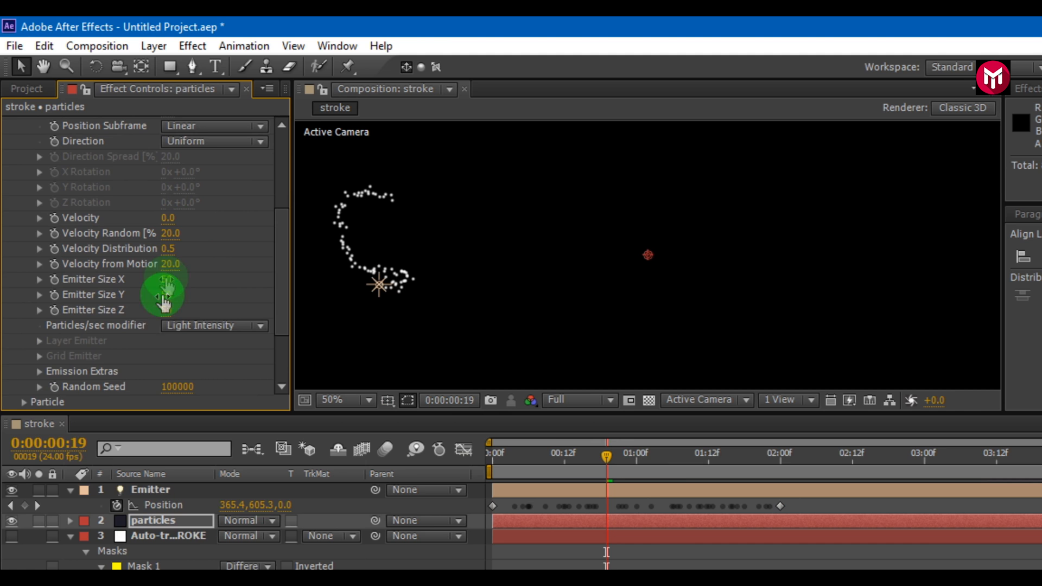
pyautogui.click(171, 264)
pyautogui.write('0')
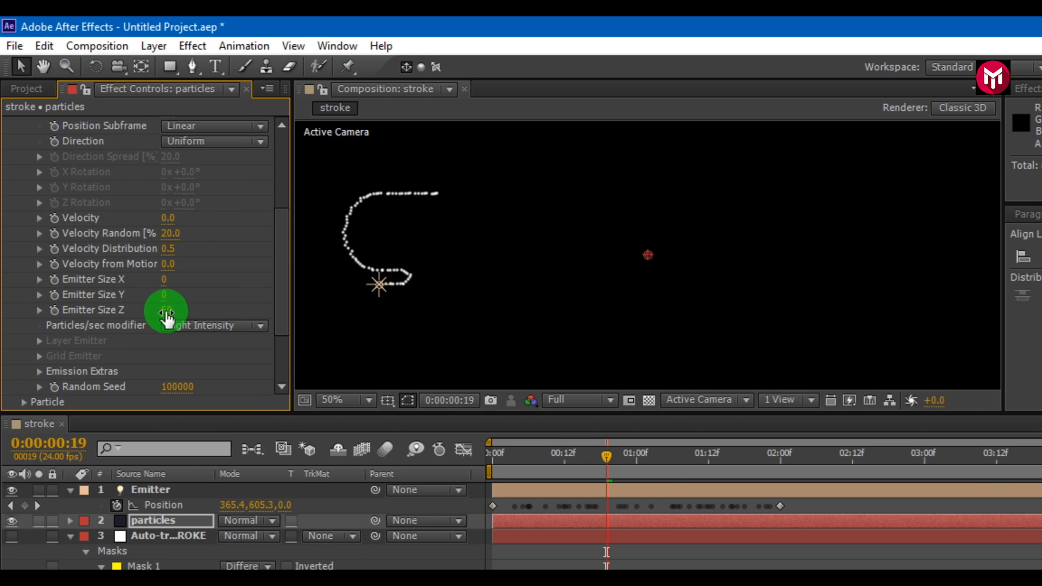
pyautogui.click(166, 313)
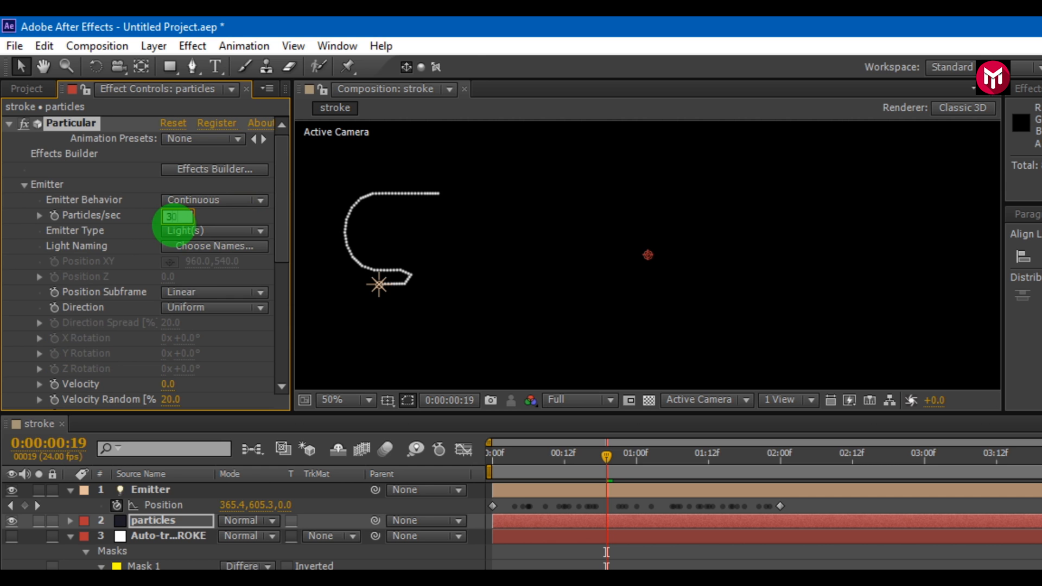
pyautogui.write('300')
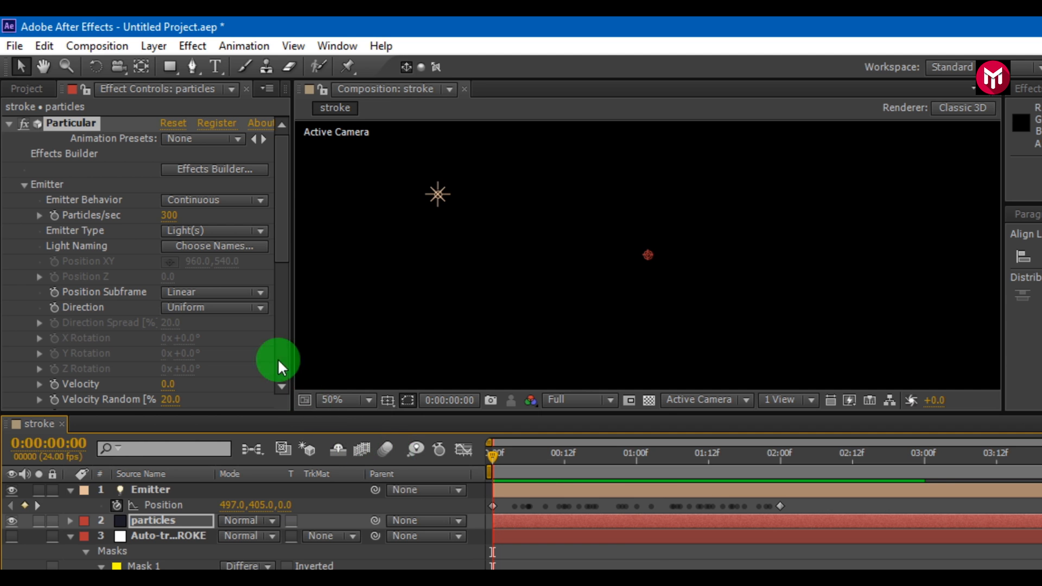
pyautogui.click(213, 292)
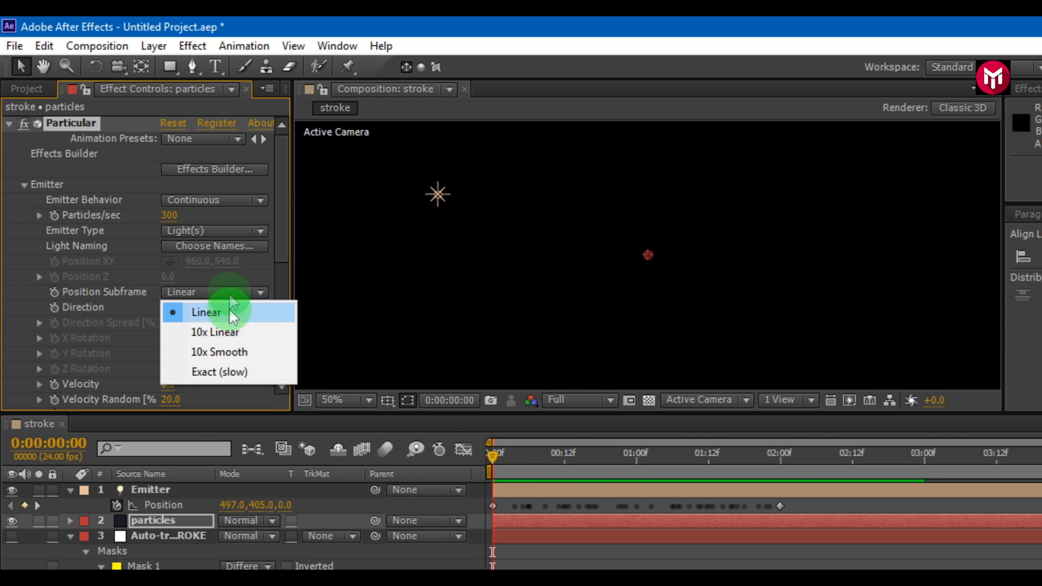
pyautogui.moveTo(214, 332)
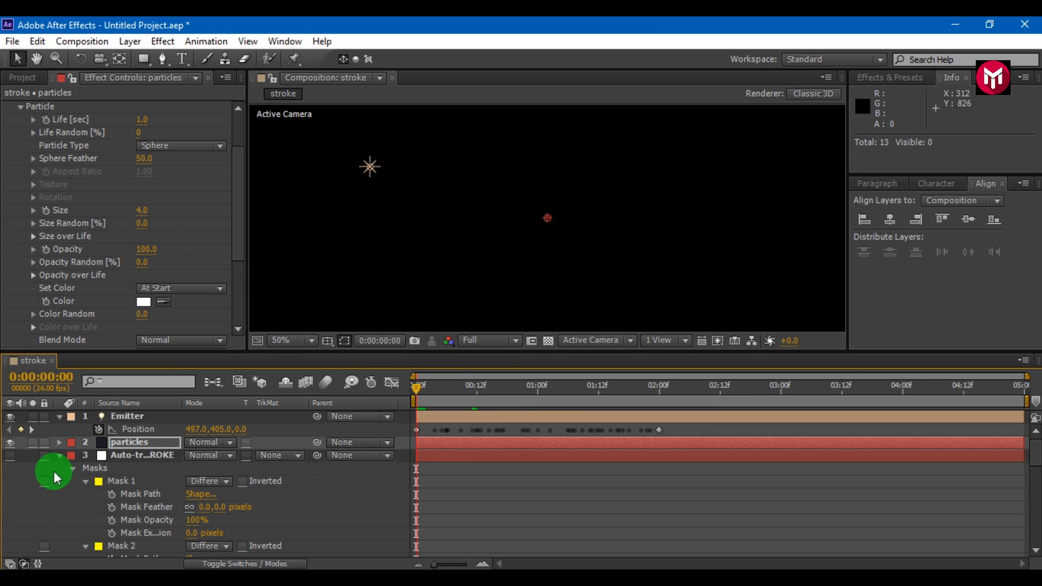
# - Paste the next mask path into the second emitter's Position, align keyframes to 0:00, and preview the T trail
pyautogui.click(126, 417)
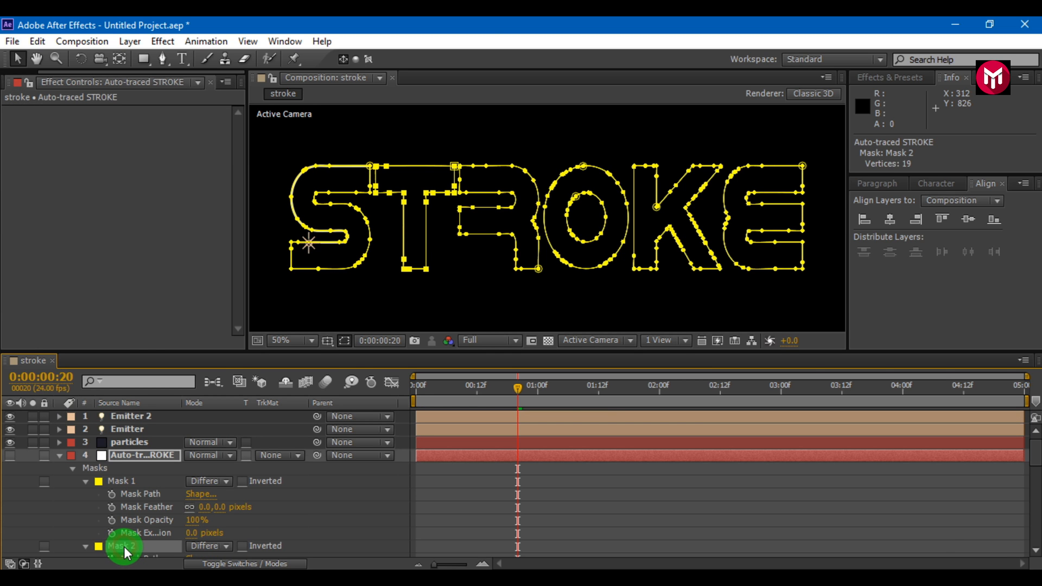
pyautogui.scroll(-3)
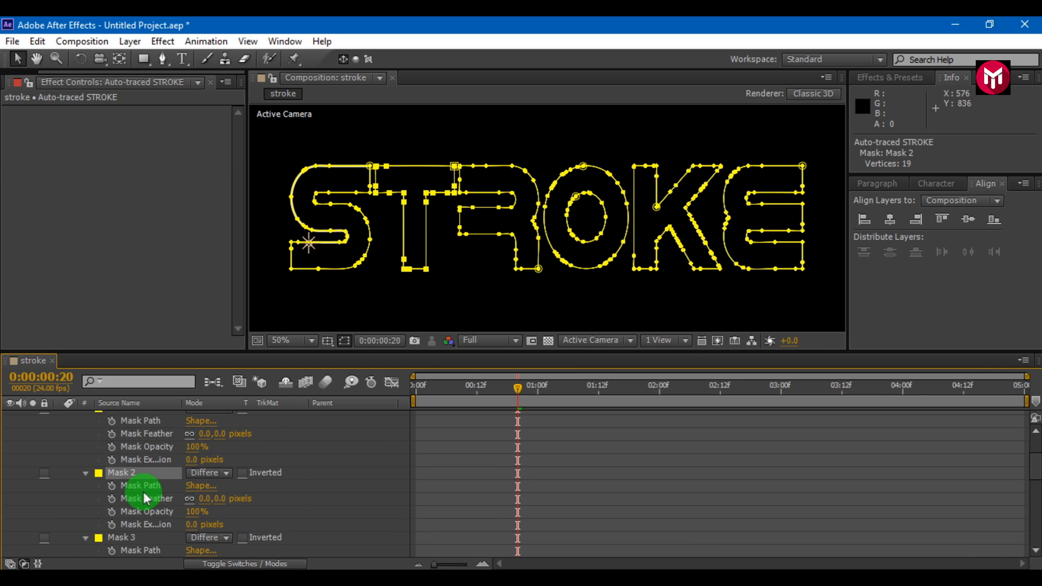
pyautogui.click(37, 41)
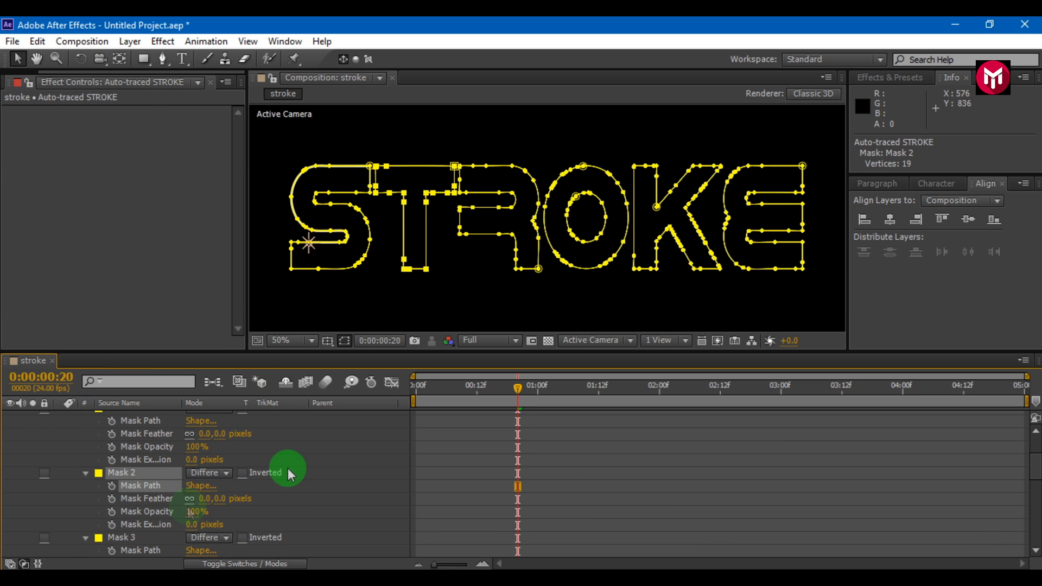
pyautogui.click(130, 417)
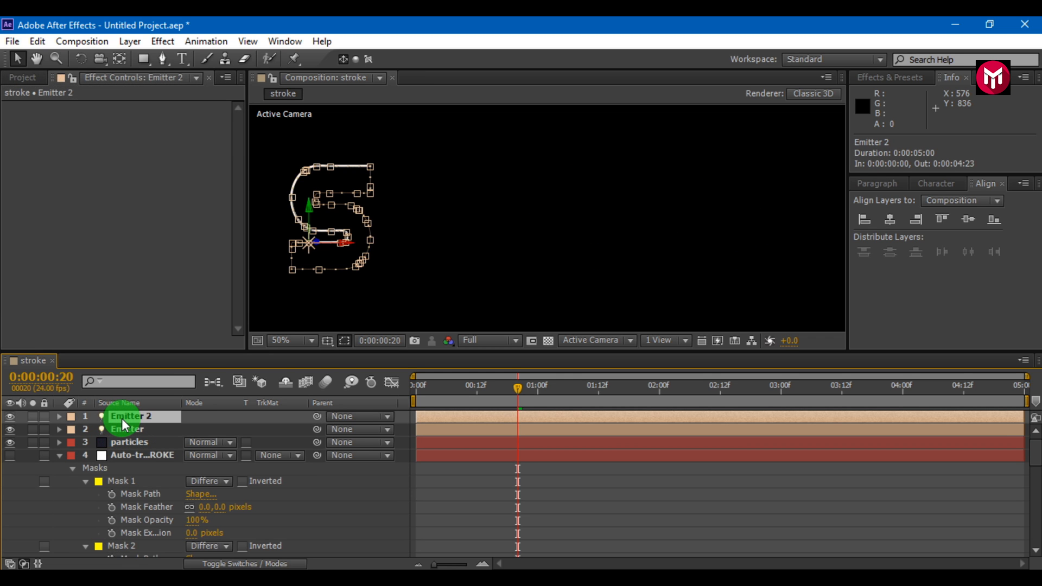
pyautogui.click(59, 416)
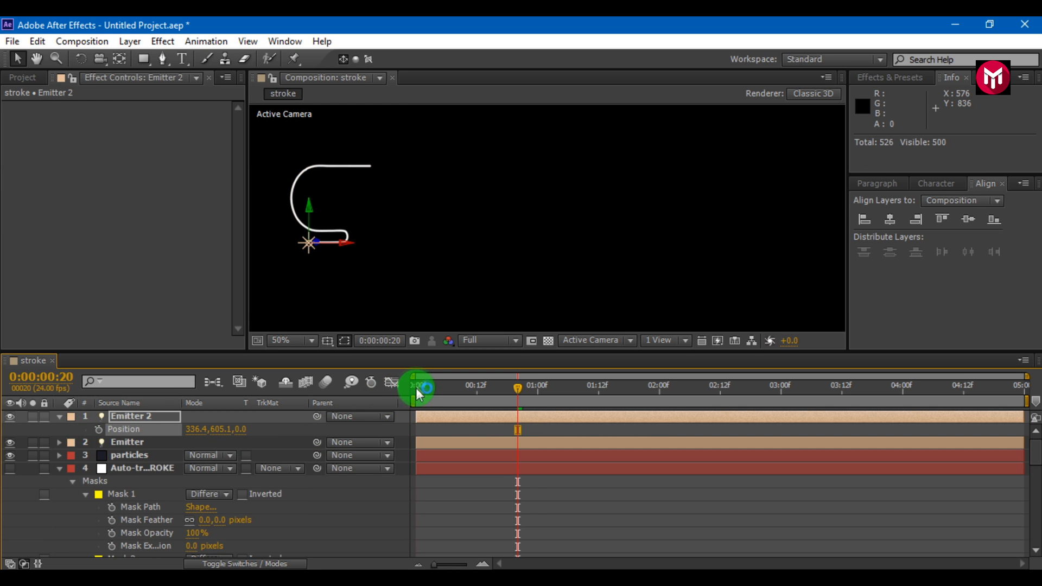
pyautogui.click(36, 41)
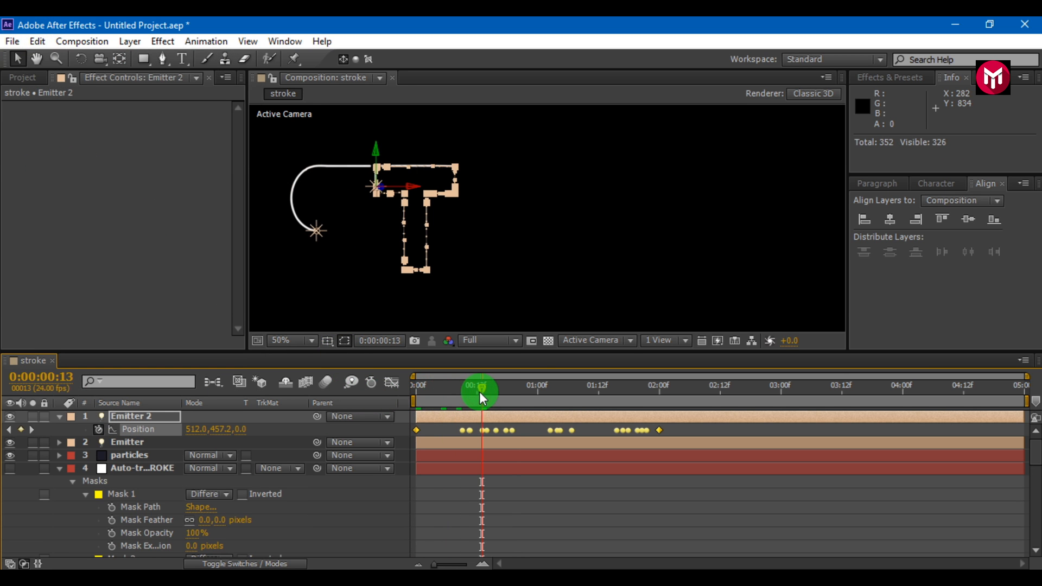
pyautogui.moveTo(480, 389); pyautogui.dragTo(416, 389)
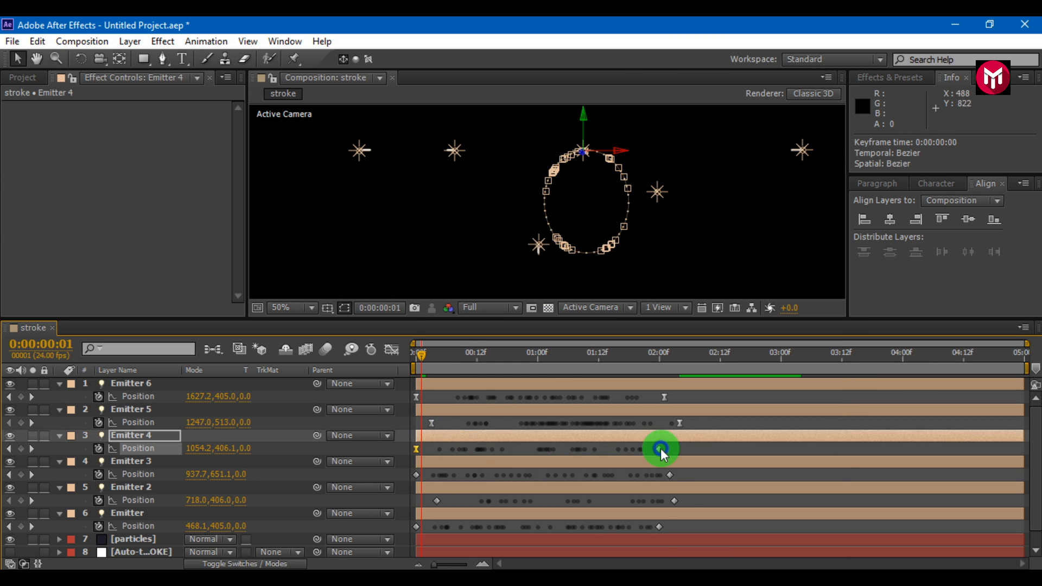
# - Place the STROKE text layer at the bottom of the layer stack, beneath the particle layers
pyautogui.click(130, 487)
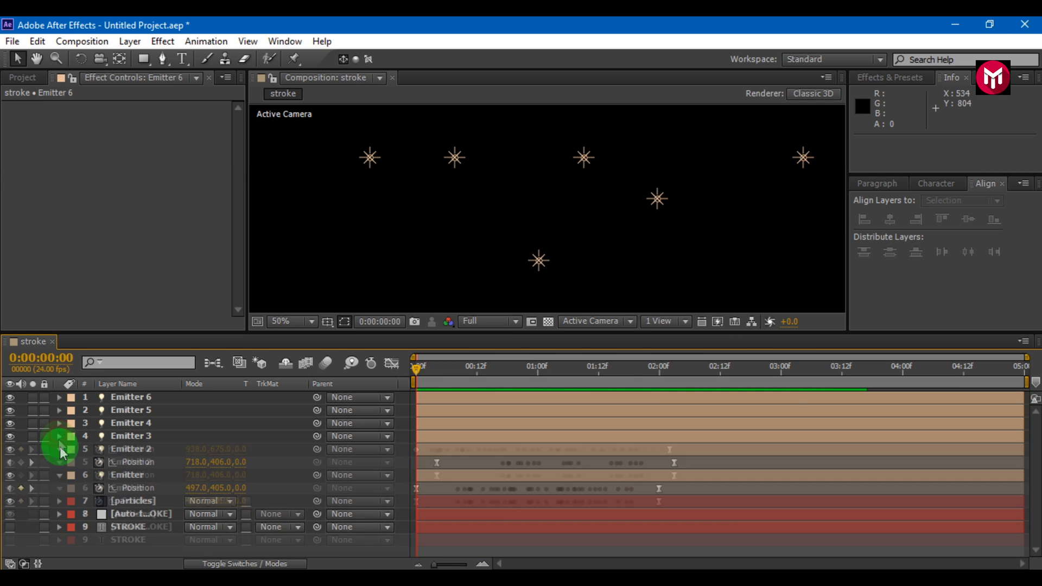
# - Preview around two seconds and select the STROKE layer at 2:00
pyautogui.moveTo(417, 367); pyautogui.dragTo(656, 367)
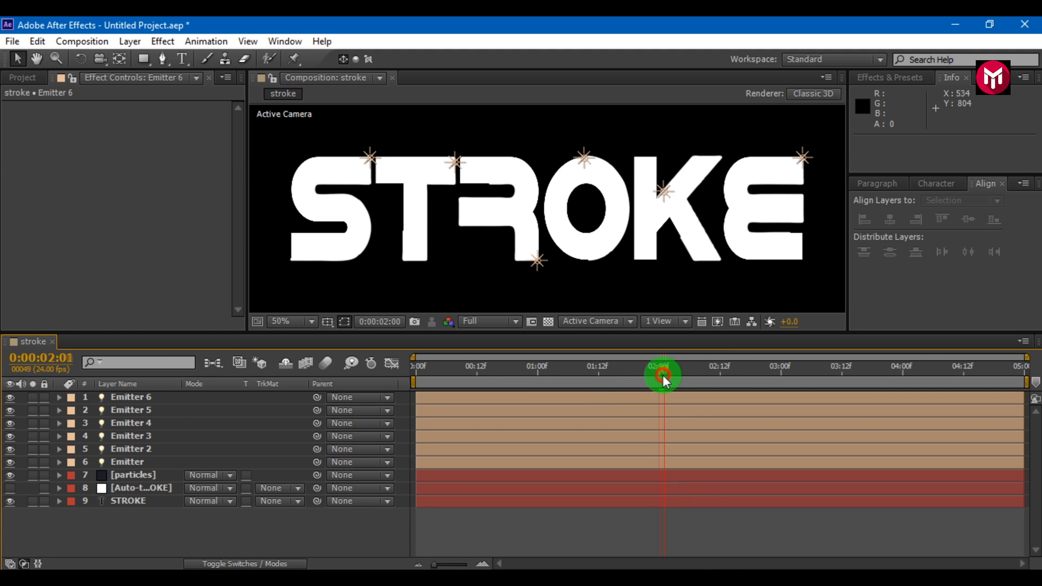
pyautogui.click(127, 500)
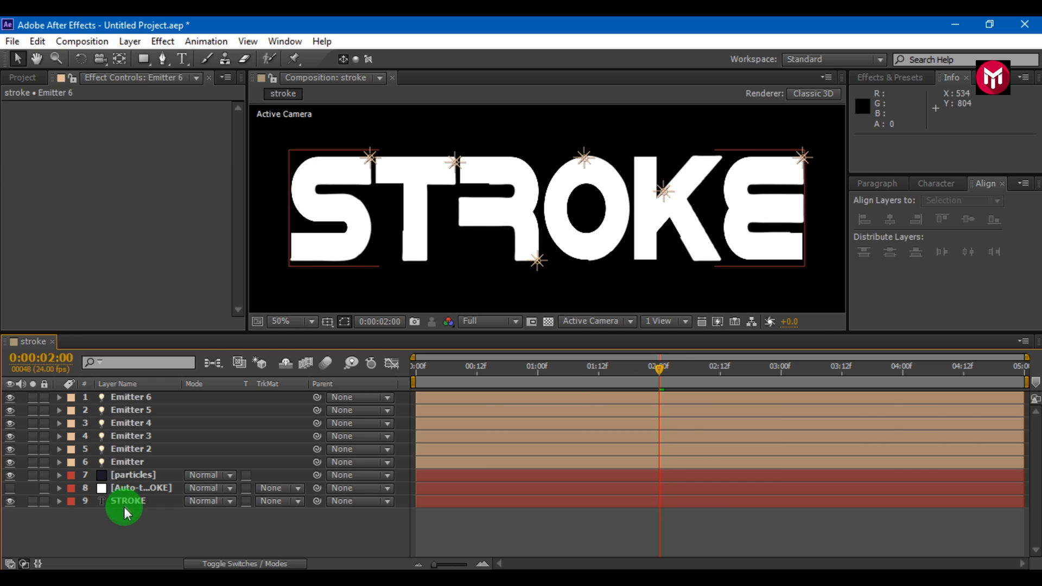
pyautogui.click(127, 501)
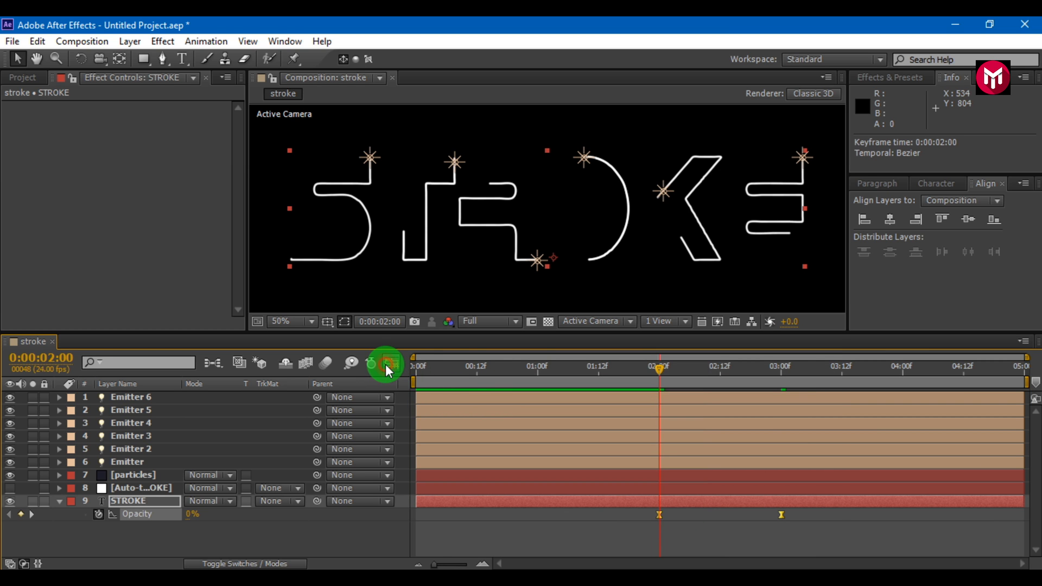
# - Ease both STROKE opacity keyframes in the speed graph by dragging the influence handles
pyautogui.click(391, 364)
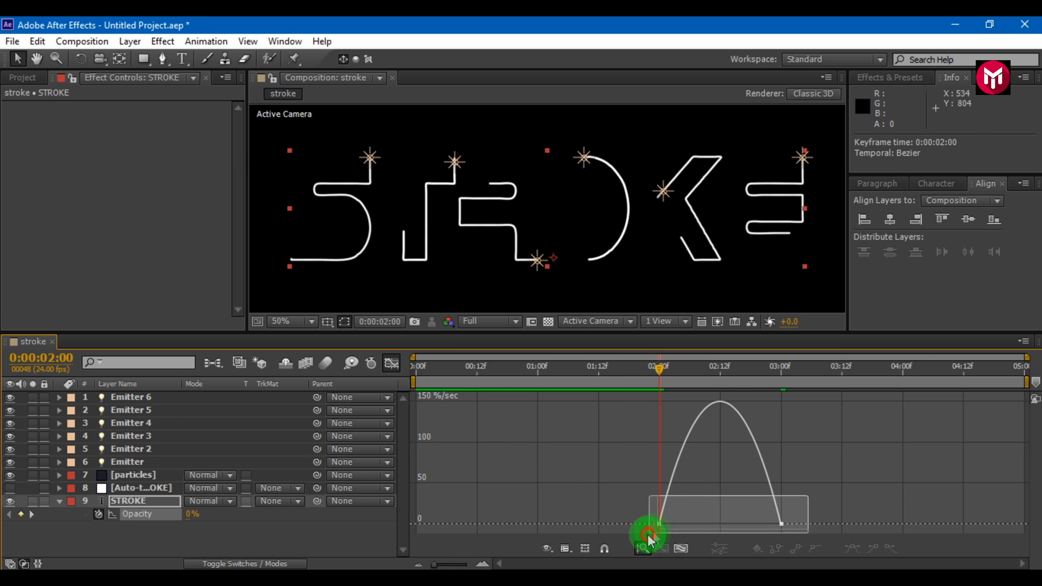
pyautogui.moveTo(648, 532); pyautogui.dragTo(697, 528)
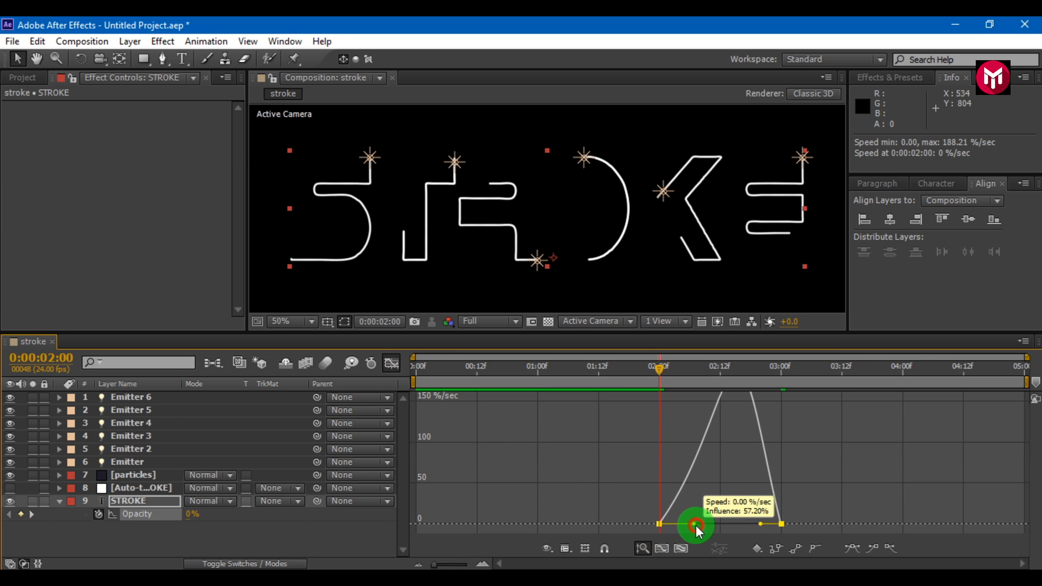
pyautogui.moveTo(696, 527); pyautogui.dragTo(750, 530)
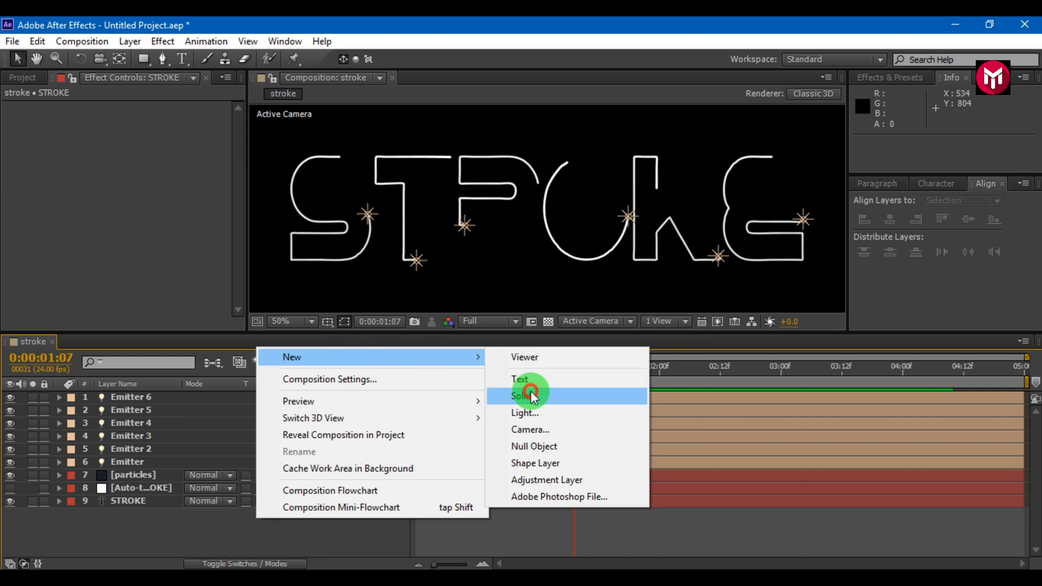
# - Add a solid named 'light' with Trapcode Lux and expand its Point Lights settings
pyautogui.click(524, 396)
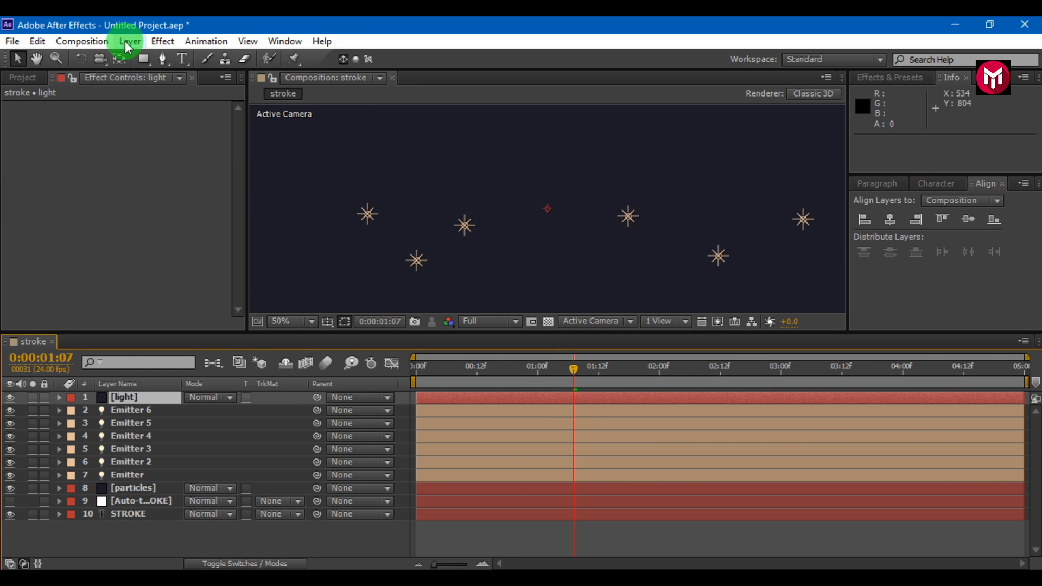
pyautogui.click(162, 41)
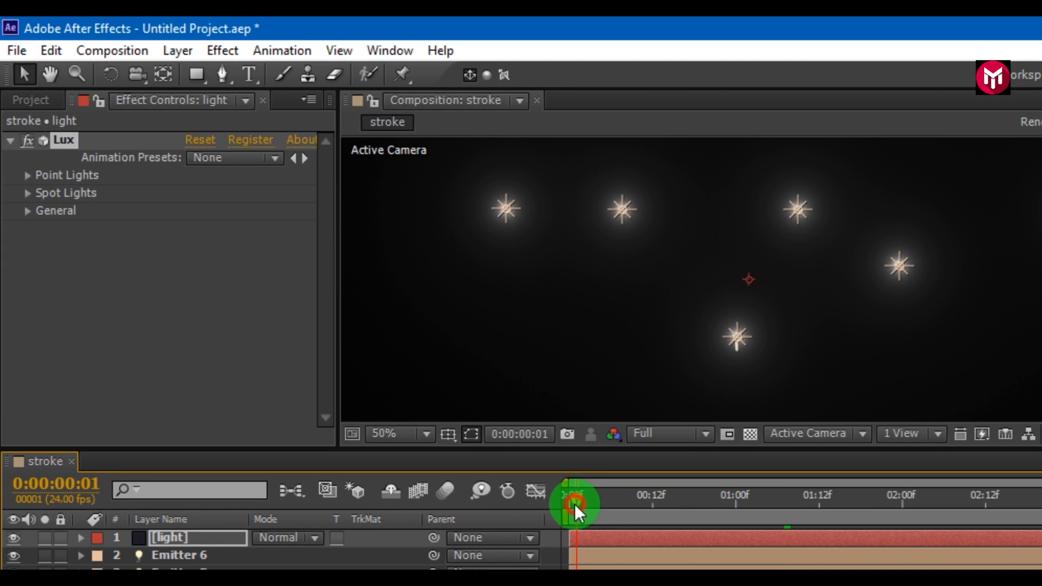
pyautogui.click(28, 175)
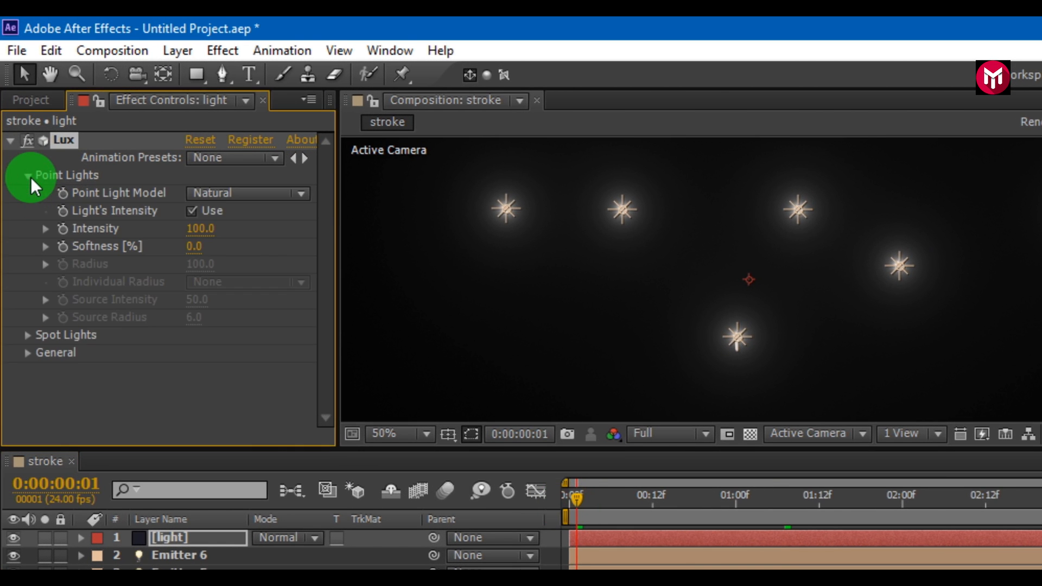